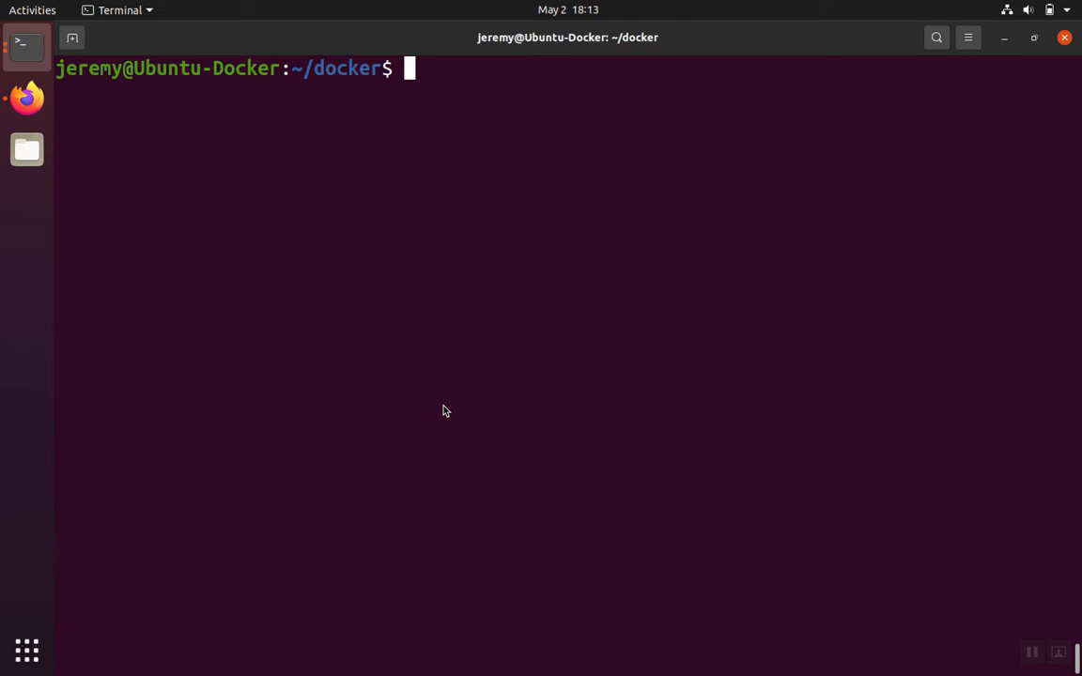
mouse_move(452, 367)
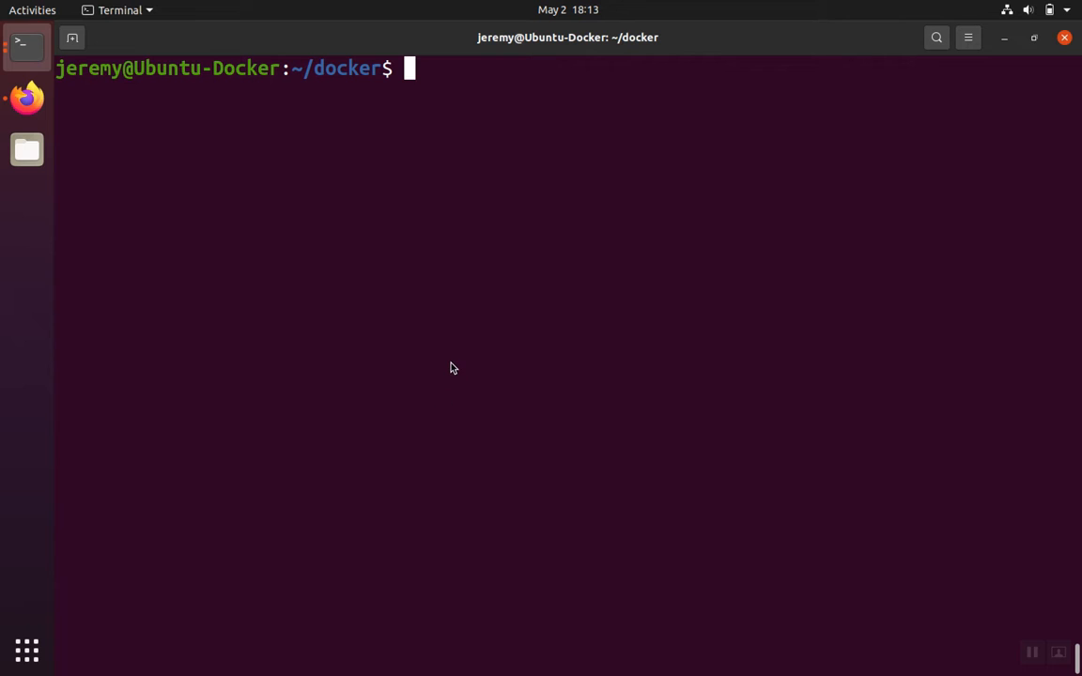
Run ls on the docker folder, ls test/, and cat test/index.php to show its phpinfo() call
text(ls)
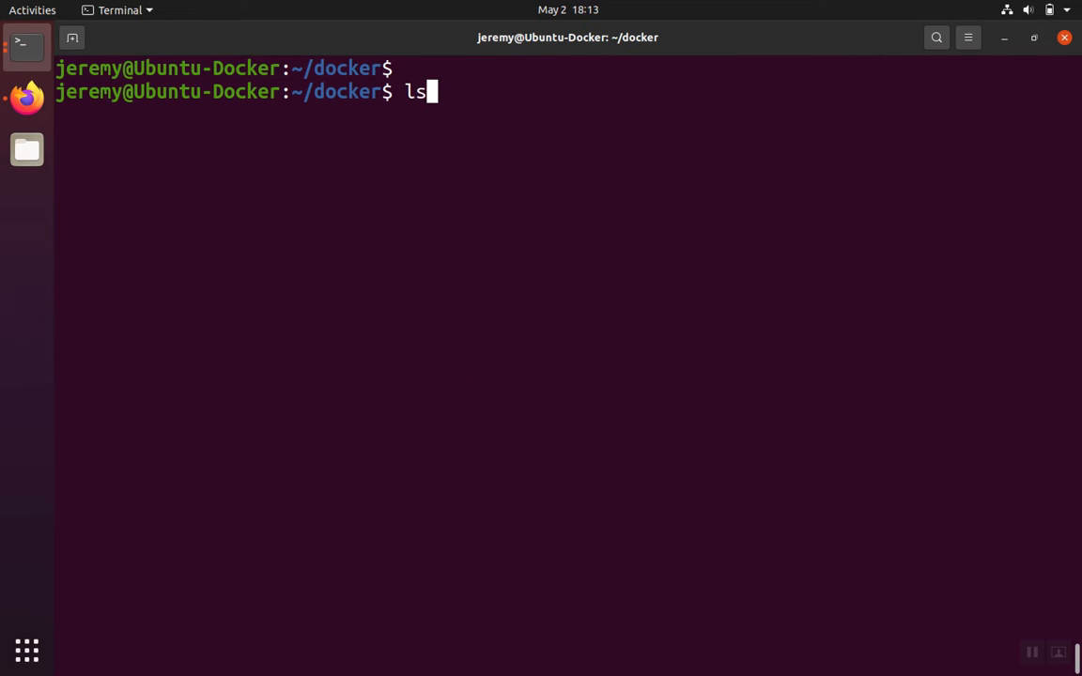
key(Return)
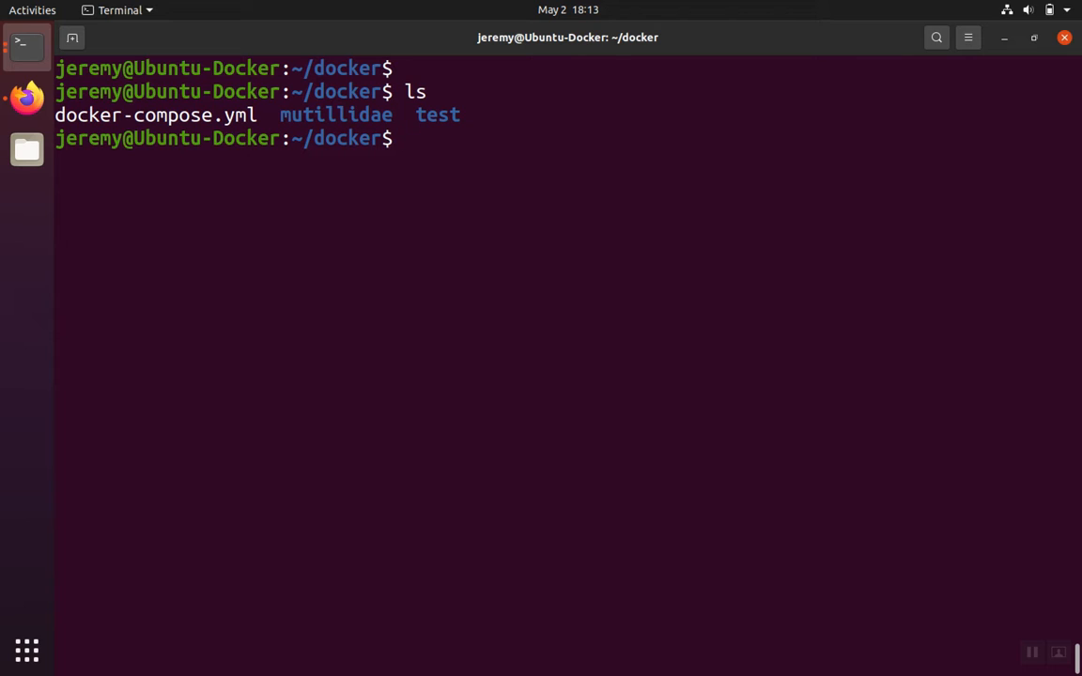
text(ls test/)
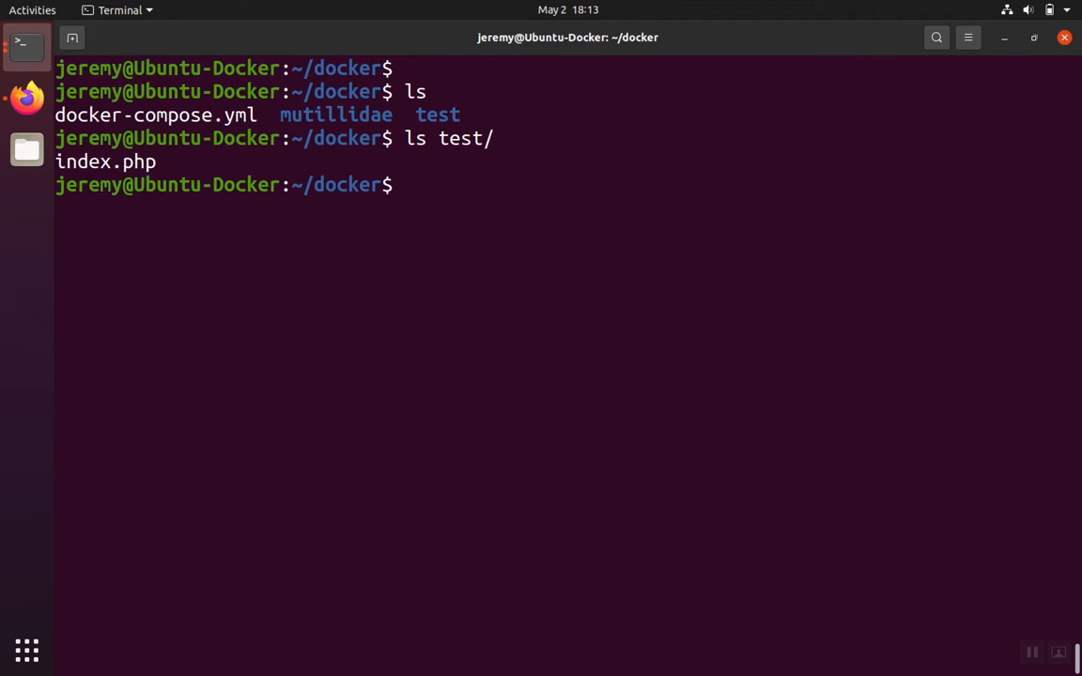
text(ls test/)
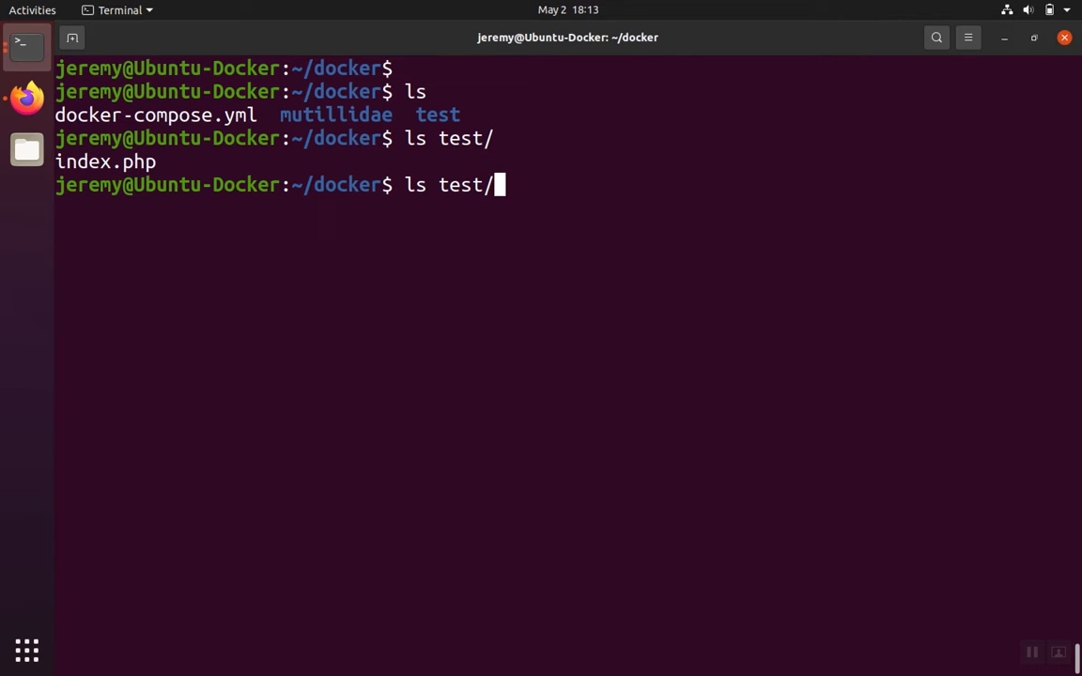
text(index.php)
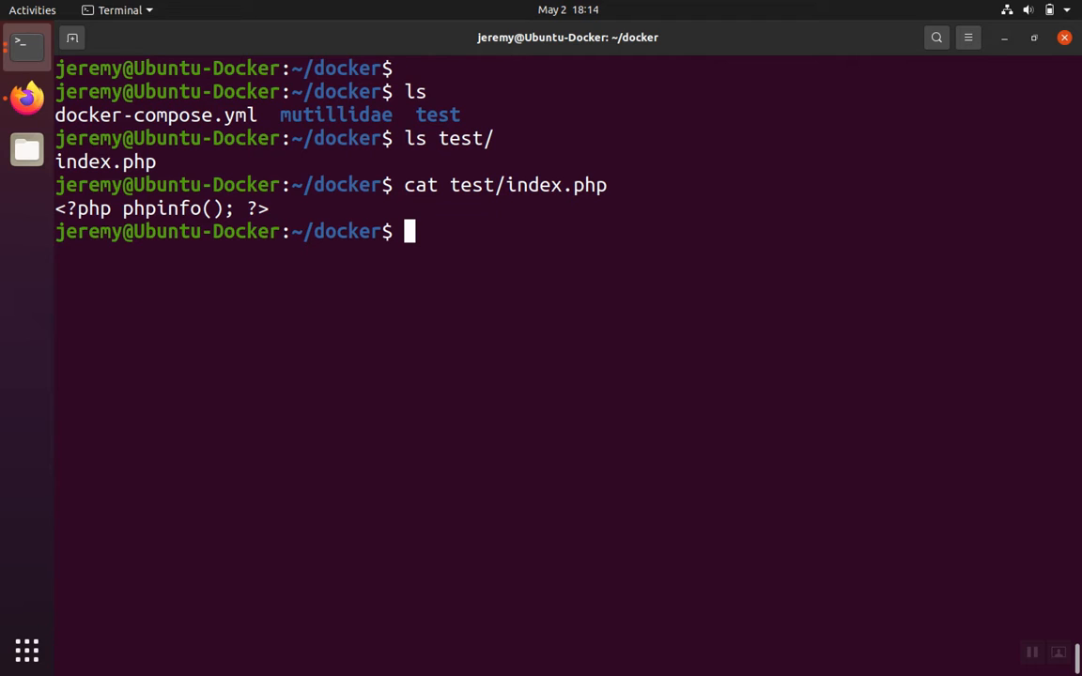
Run sudo apt install docker-compose to install the compose tool
text(sudo a)
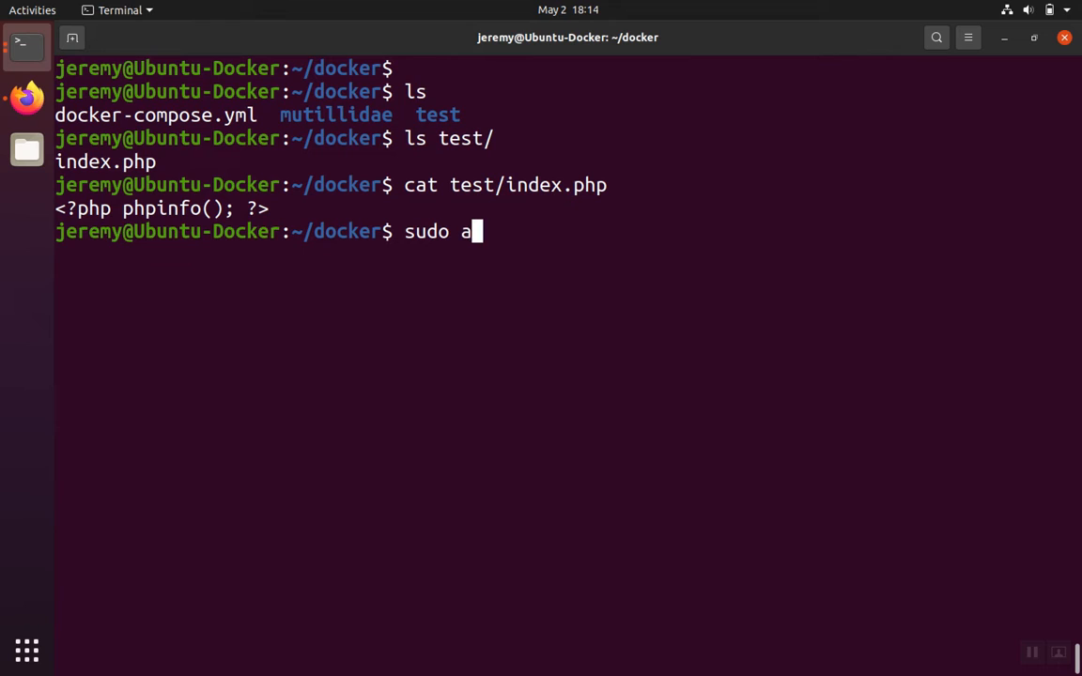
text(pt insta)
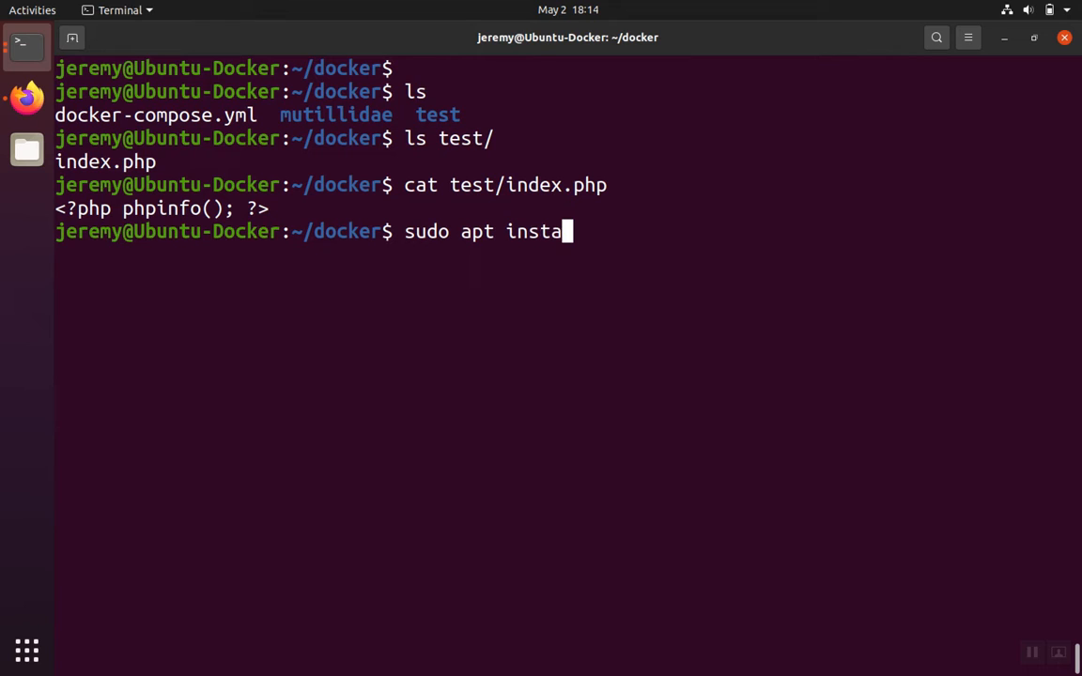
text(ll docker)
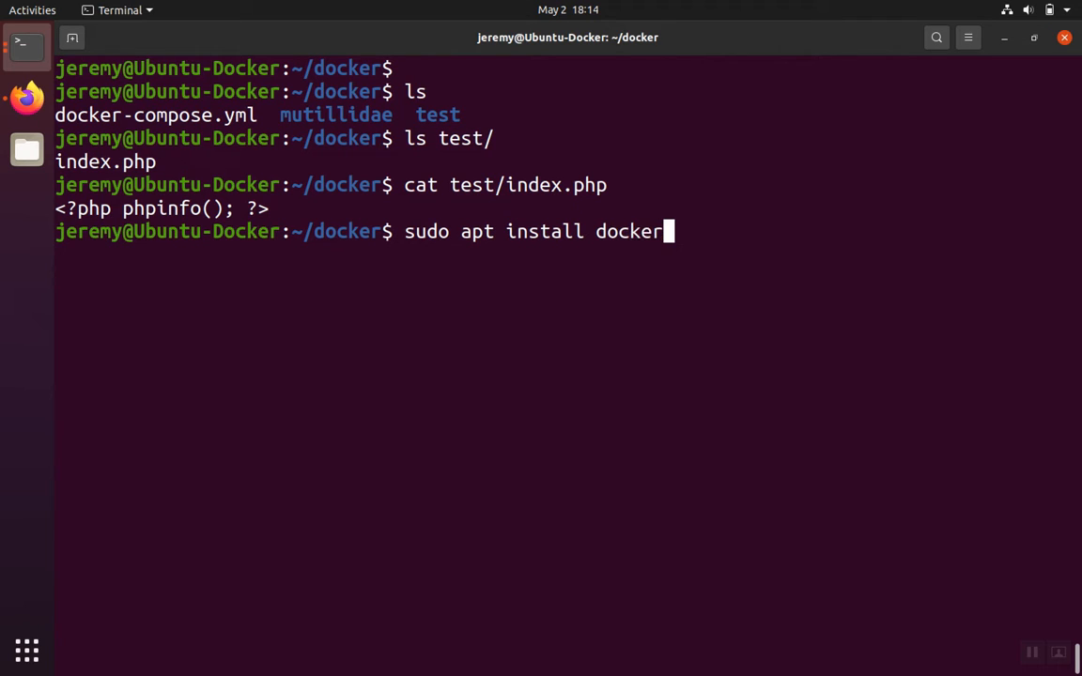
text(-compose)
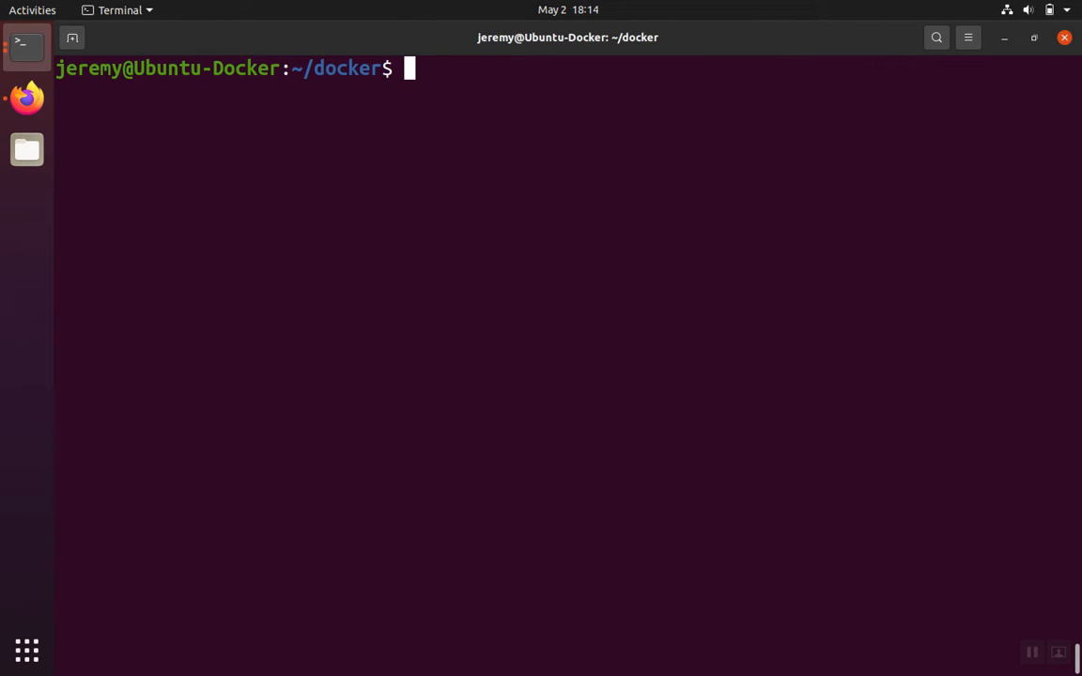
mouse_move(459, 270)
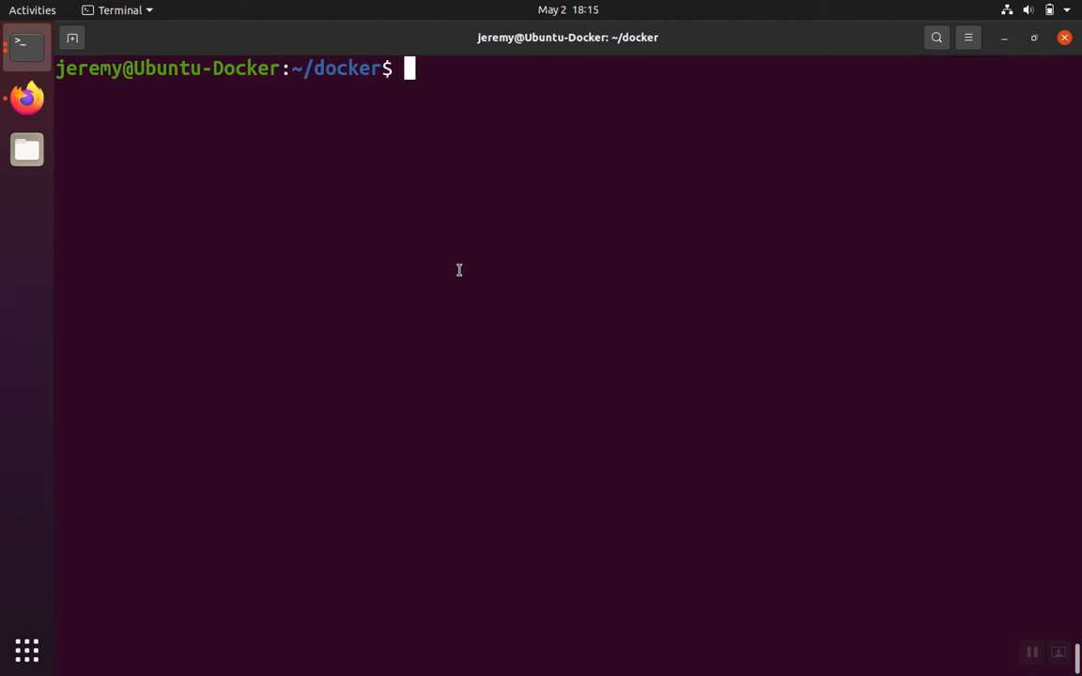
Run cat docker-compose.yml to print the db and www service definitions
text(cat)
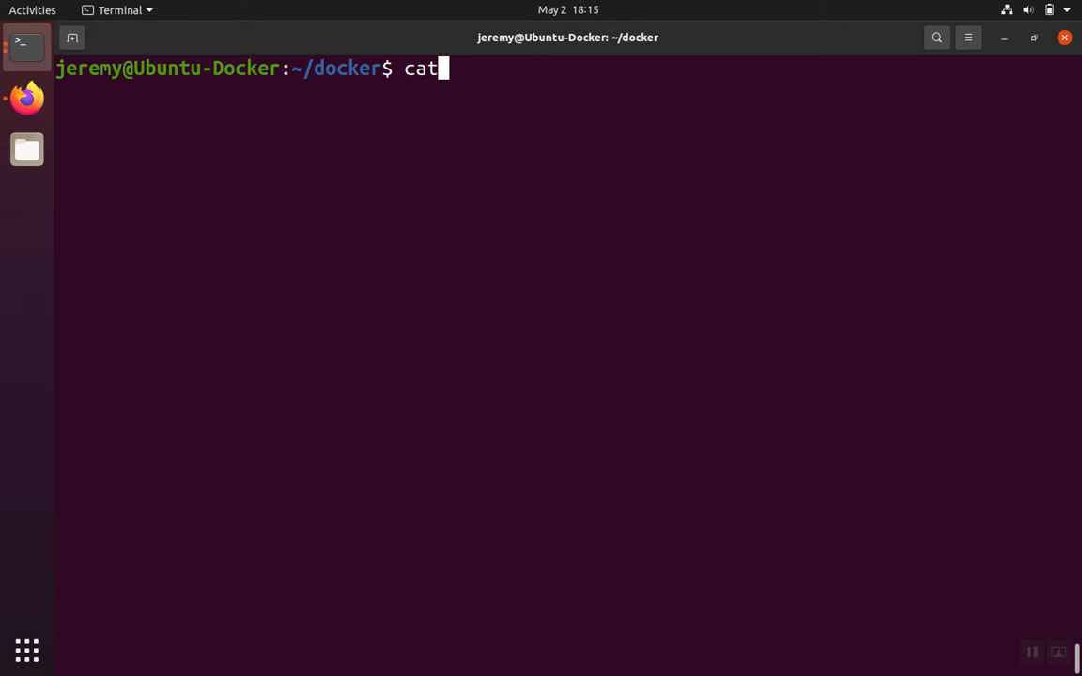
text(docker-compose.yml)
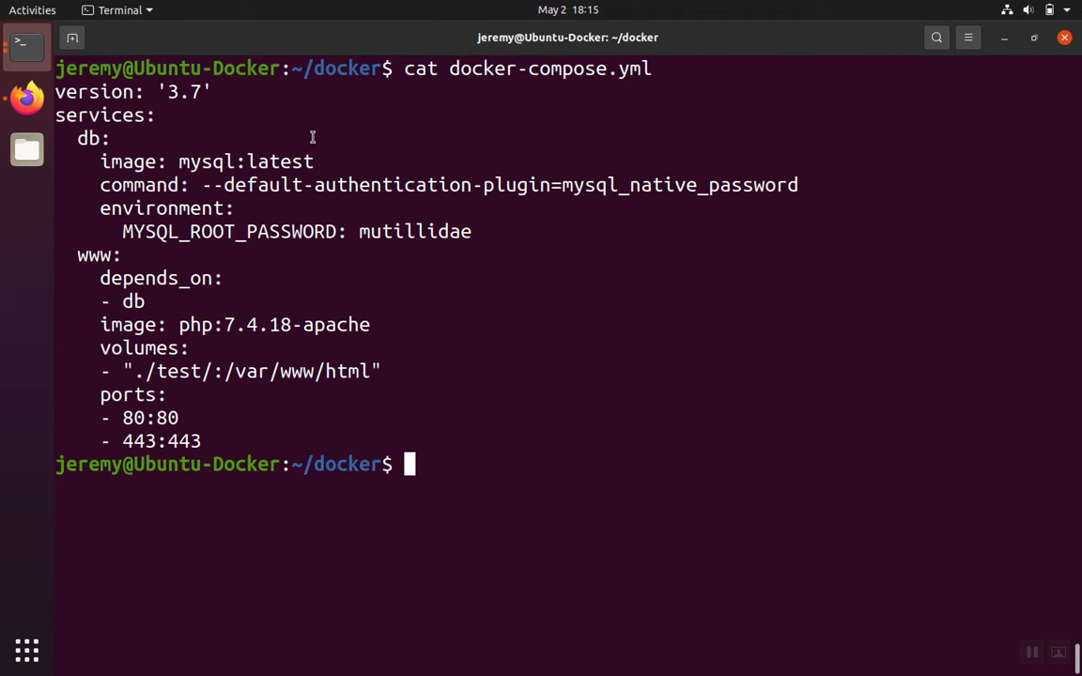
mouse_move(200, 83)
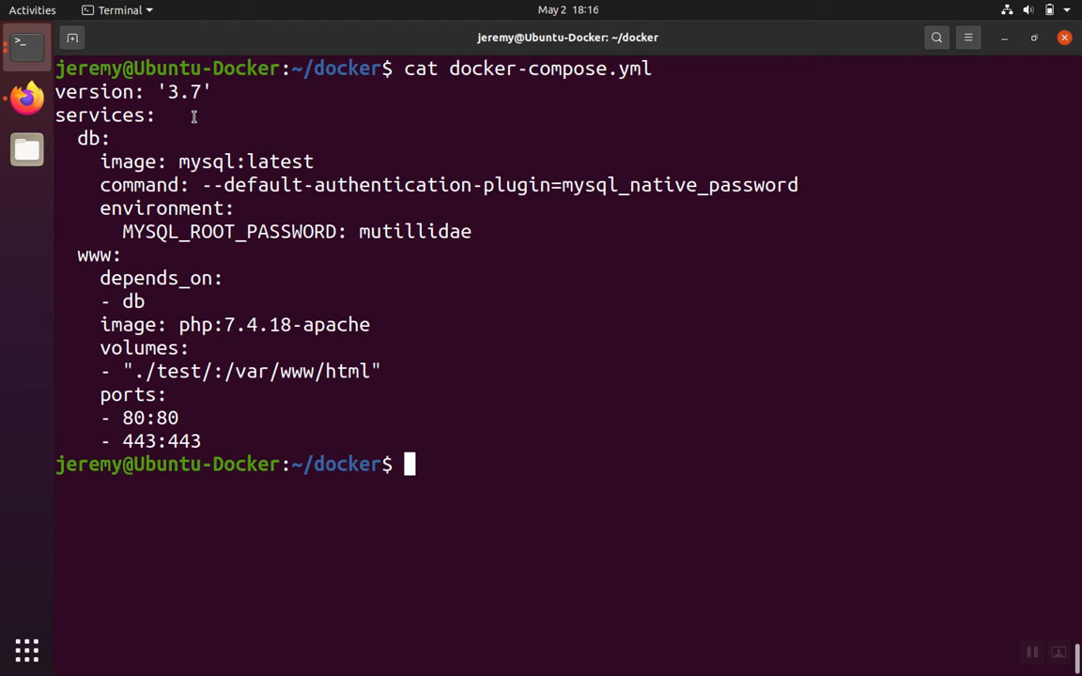
mouse_move(123, 97)
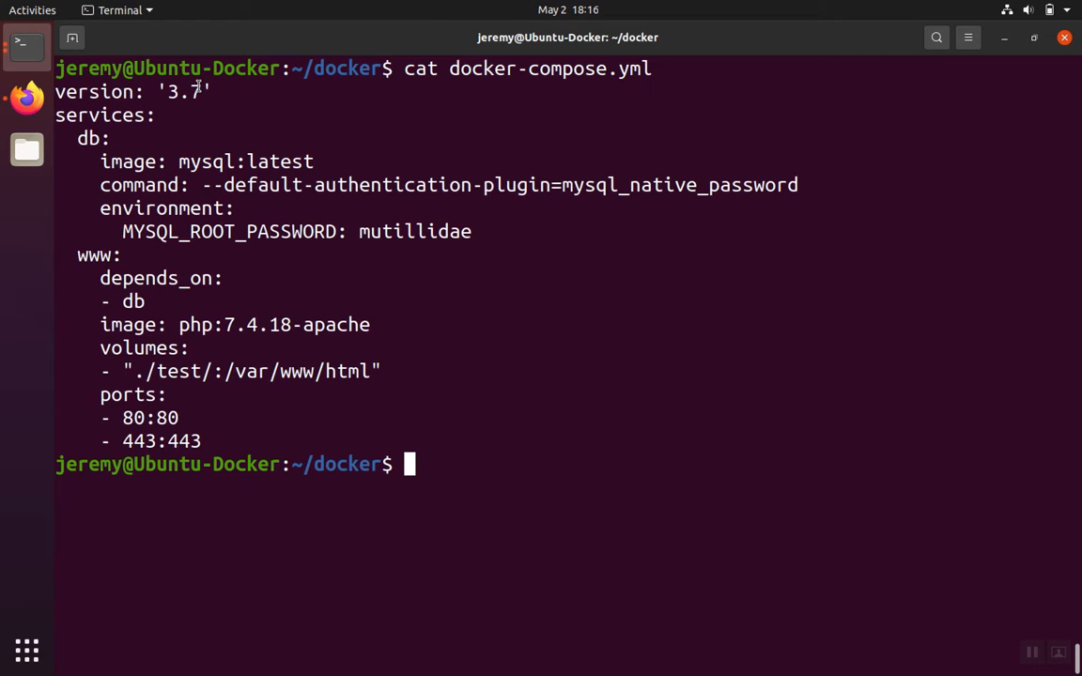
mouse_move(58, 119)
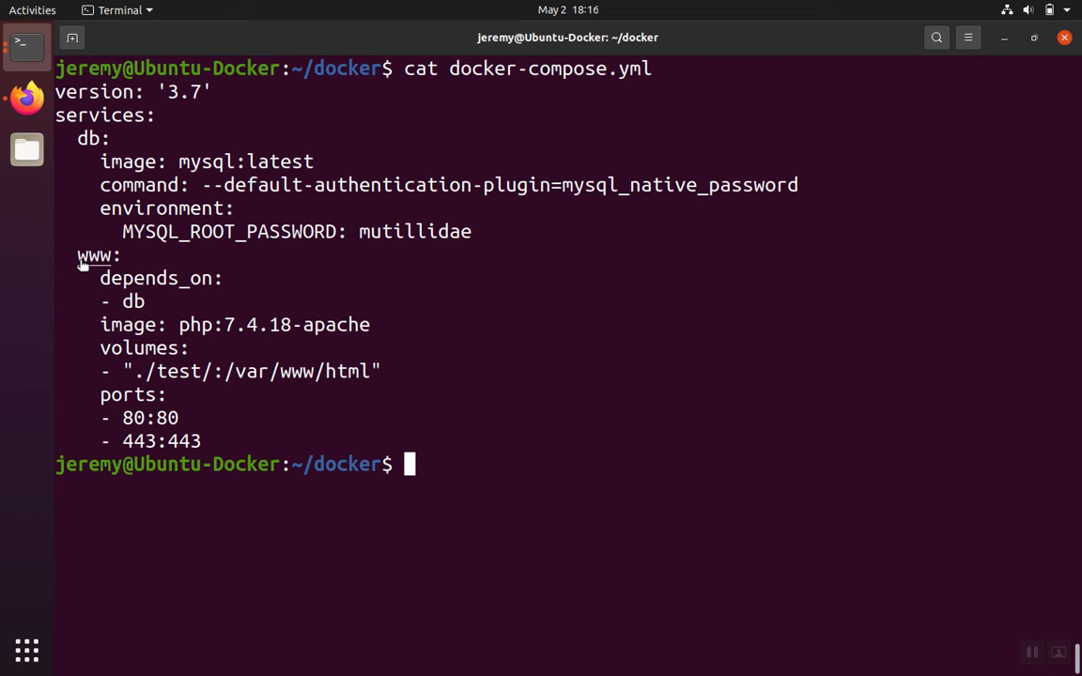
Highlight the mysql:latest and php:7.4.18-apache image tags in the printed compose file
double_click(206, 160)
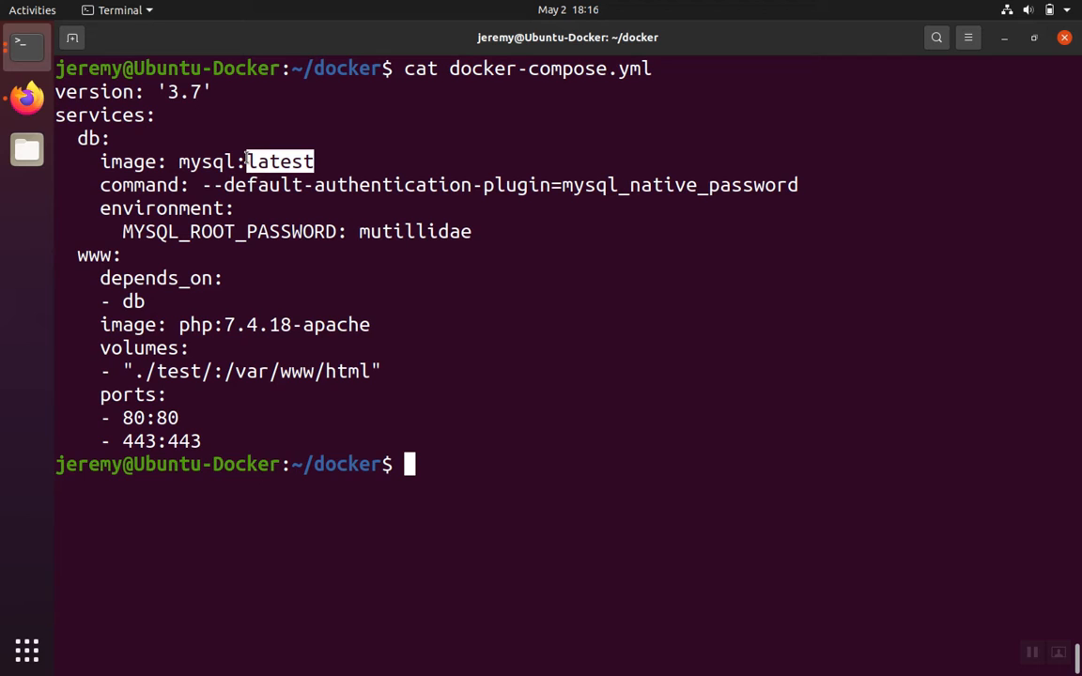
mouse_move(222, 322)
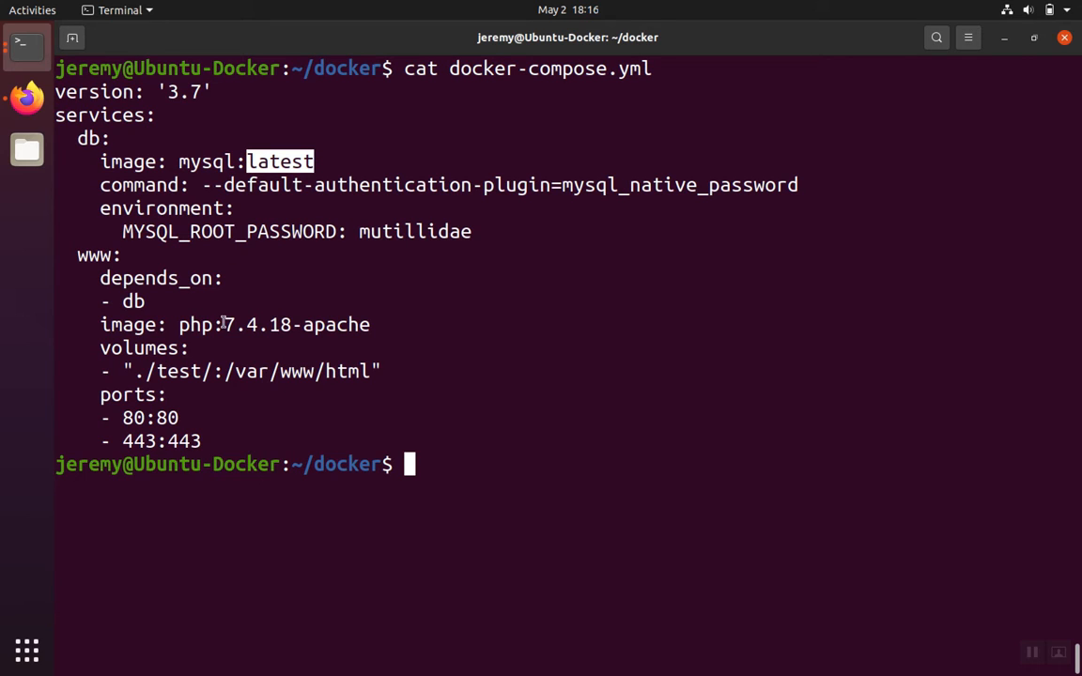
double_click(297, 324)
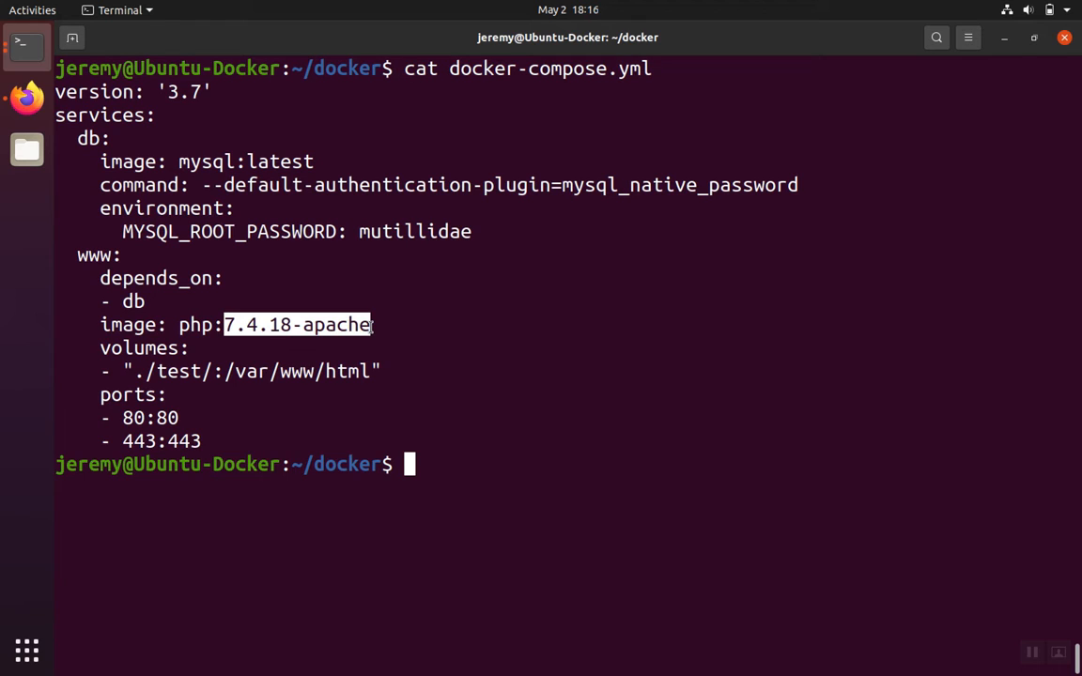
mouse_move(195, 388)
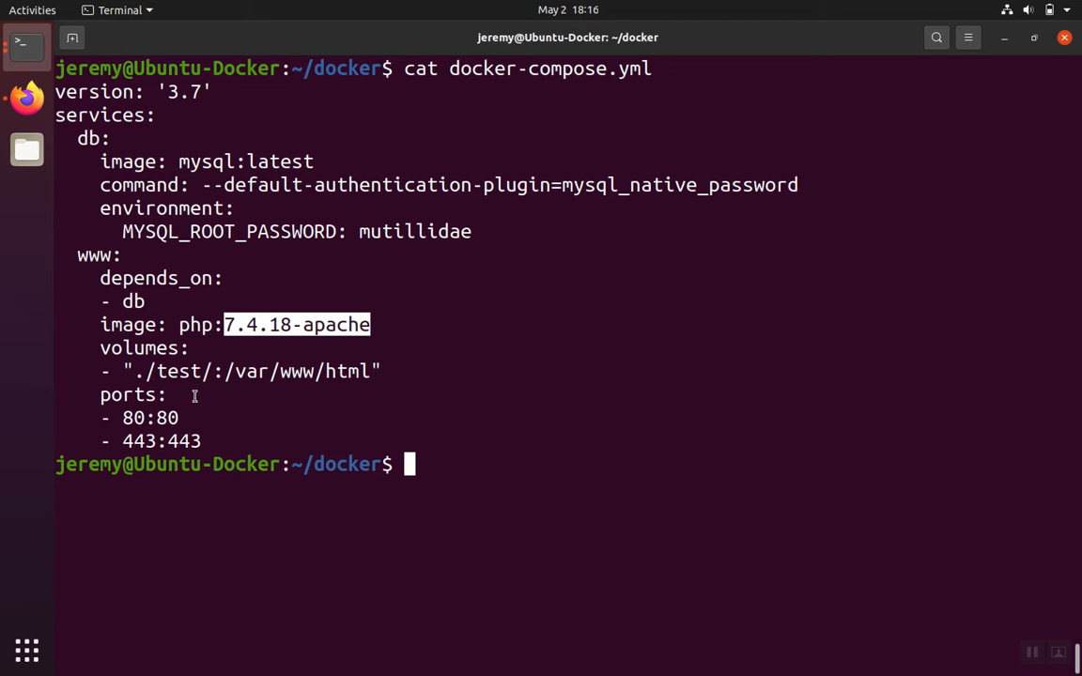
mouse_move(131, 371)
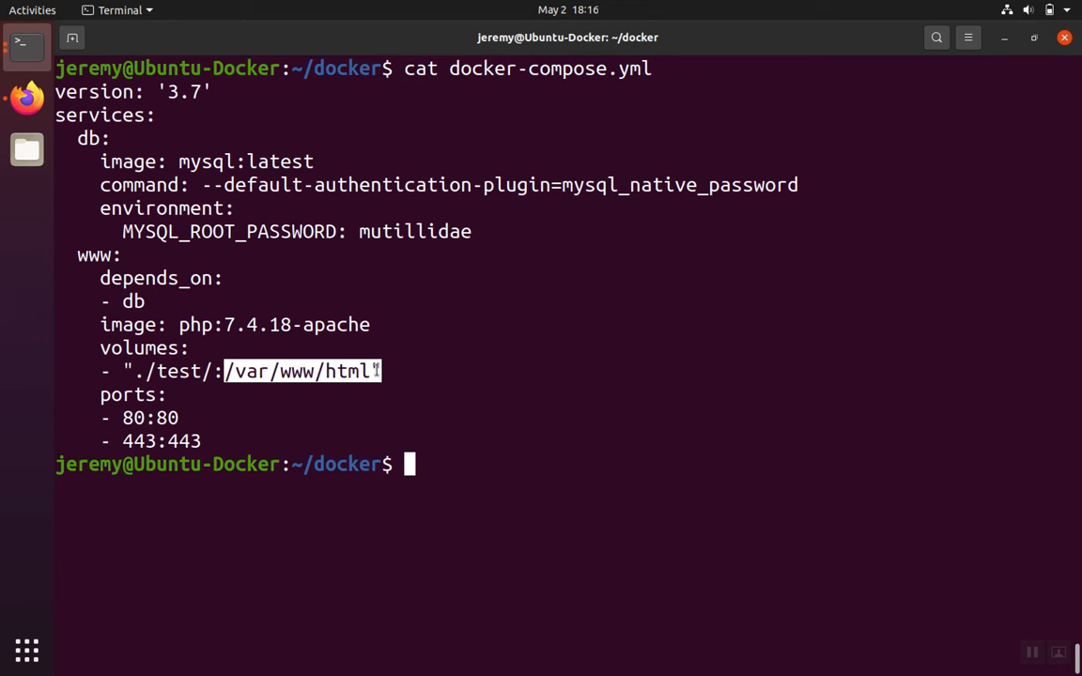
mouse_move(278, 383)
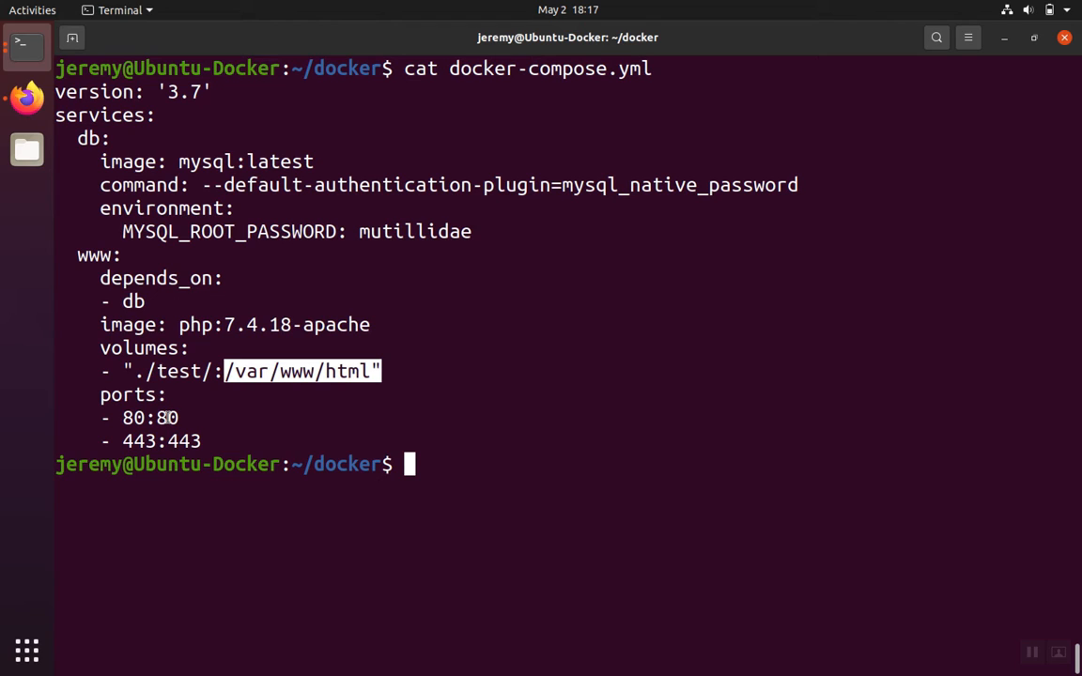
mouse_move(196, 427)
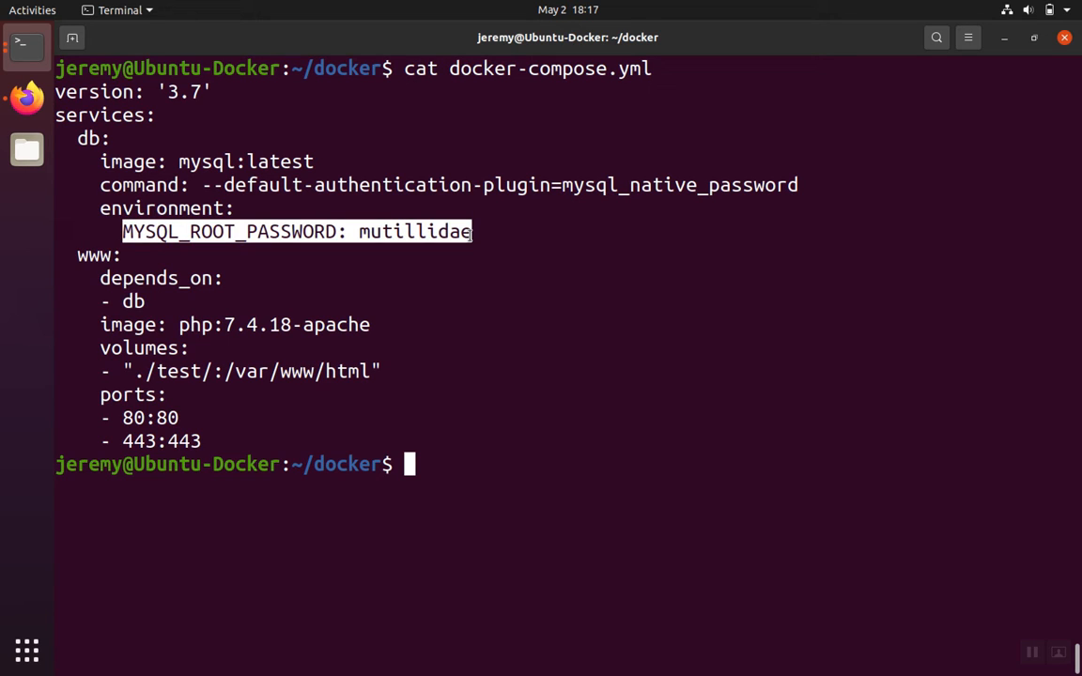
mouse_move(549, 184)
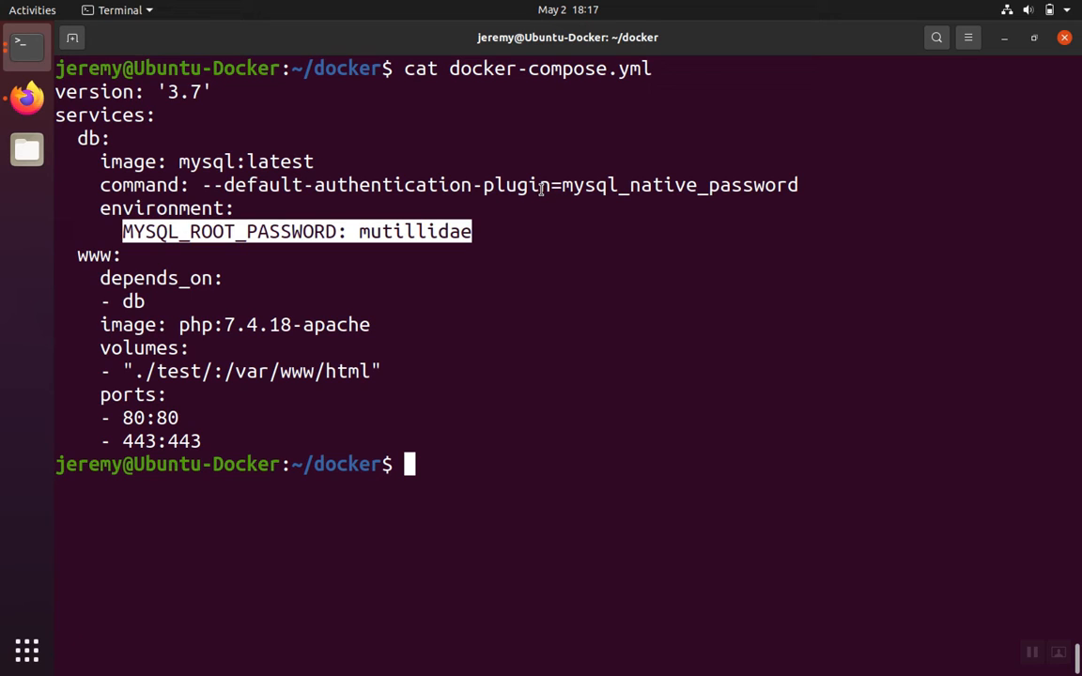
mouse_move(464, 283)
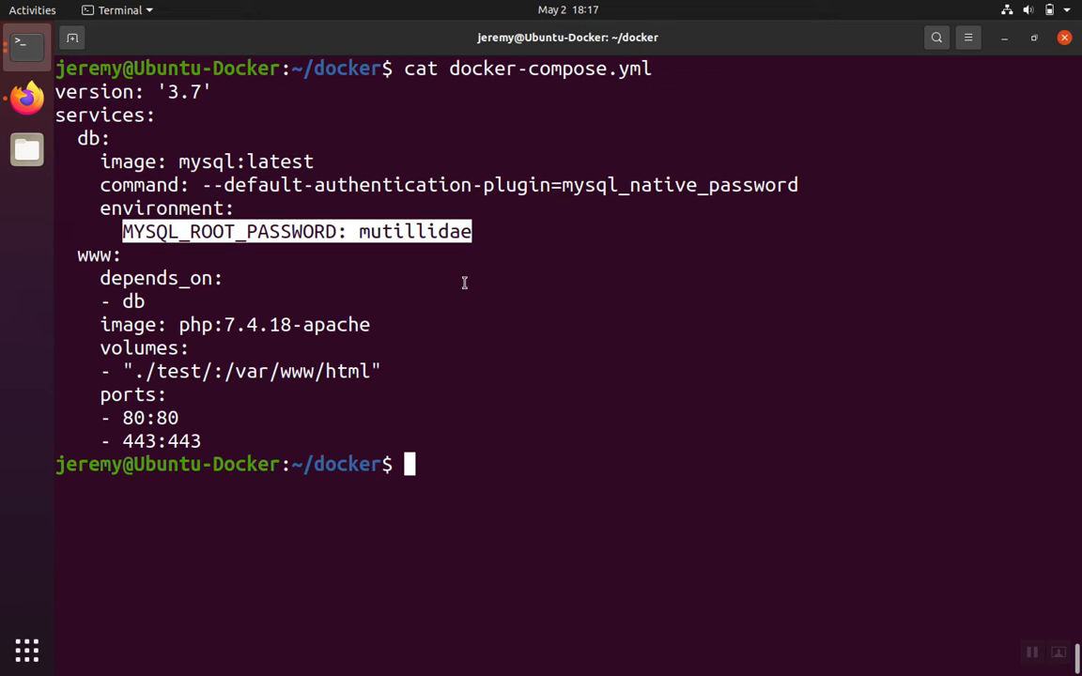
mouse_move(411, 303)
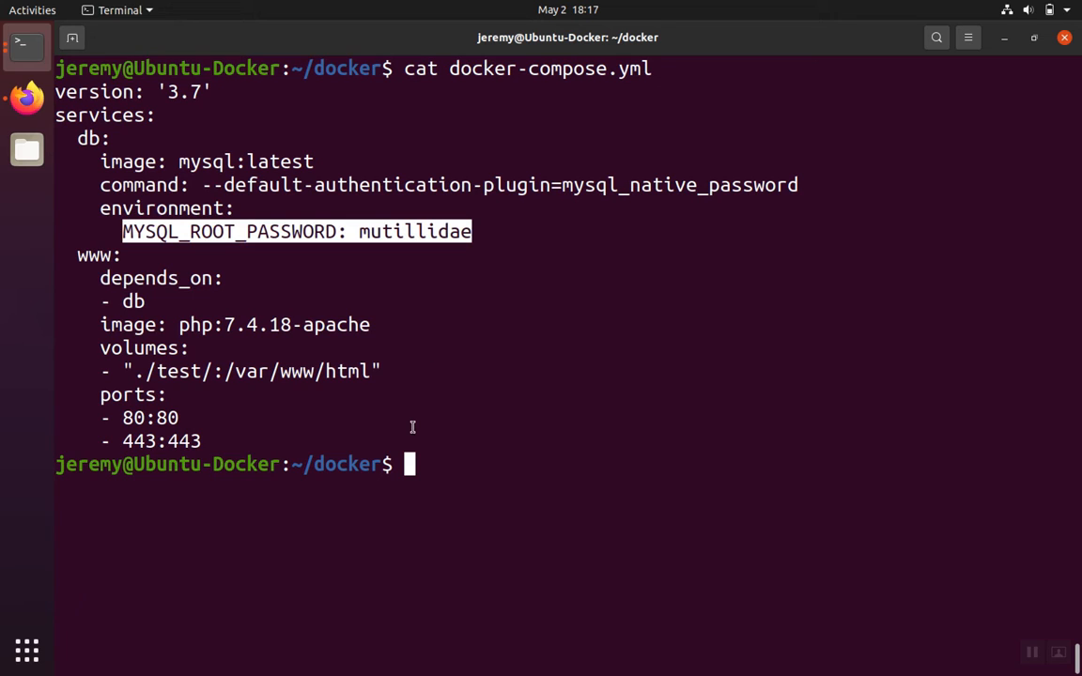
mouse_move(296, 286)
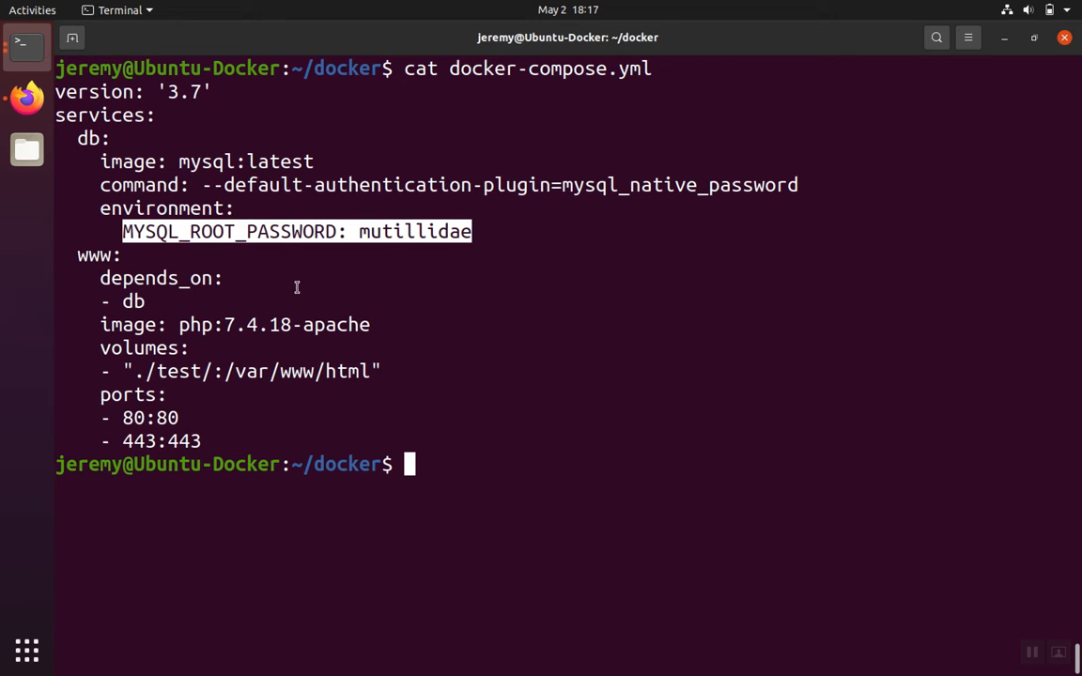
mouse_move(236, 169)
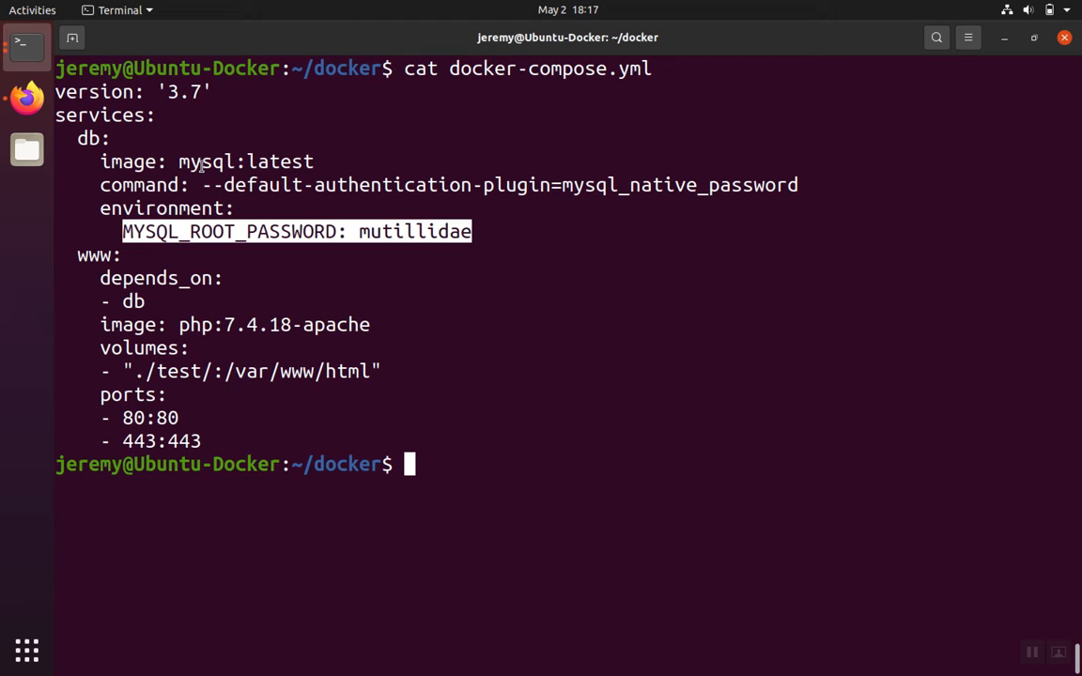
mouse_move(240, 161)
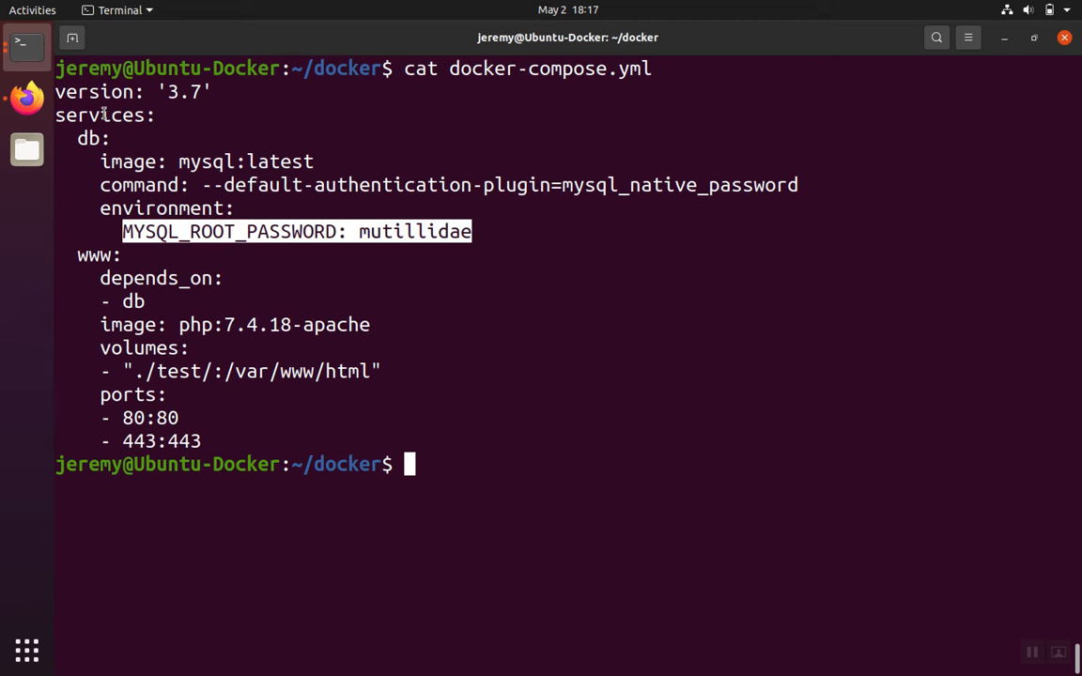
mouse_move(26, 98)
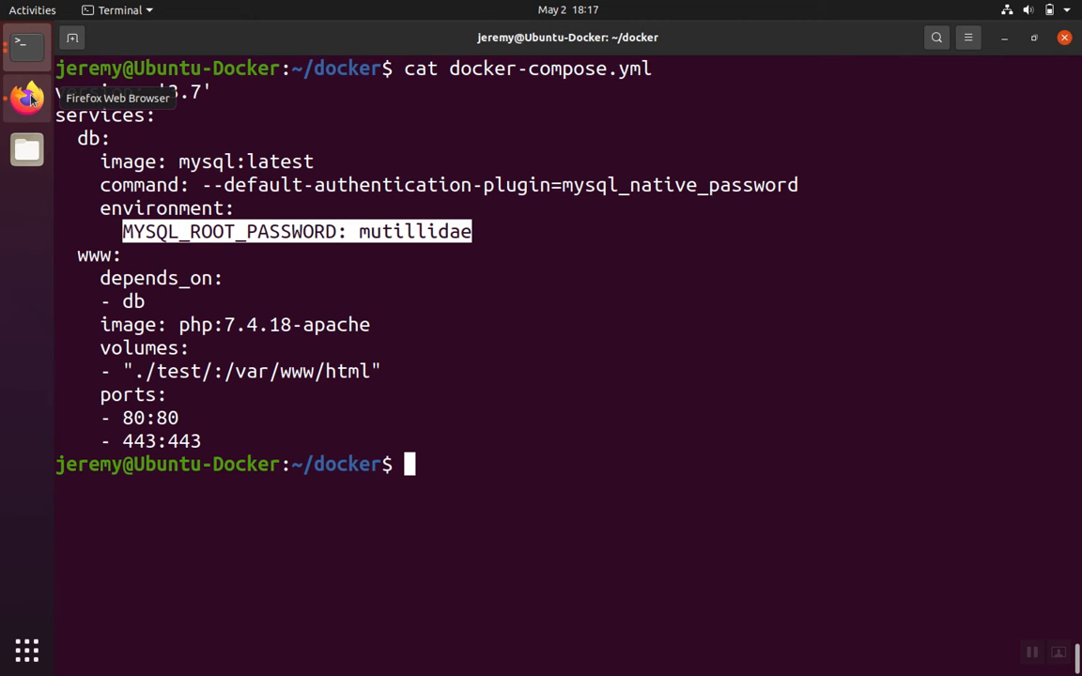
Filter the Docker Hub php tags by 'apache' and browse to 7.4.18-apache and 7.4-apache
click(26, 97)
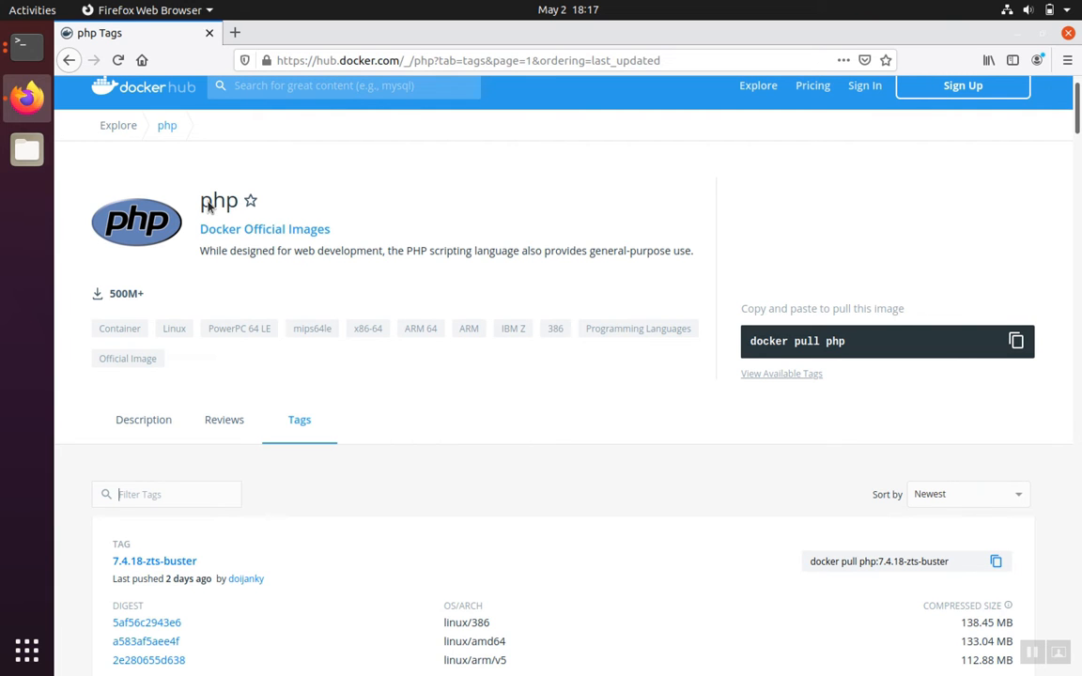
scroll(down, 3)
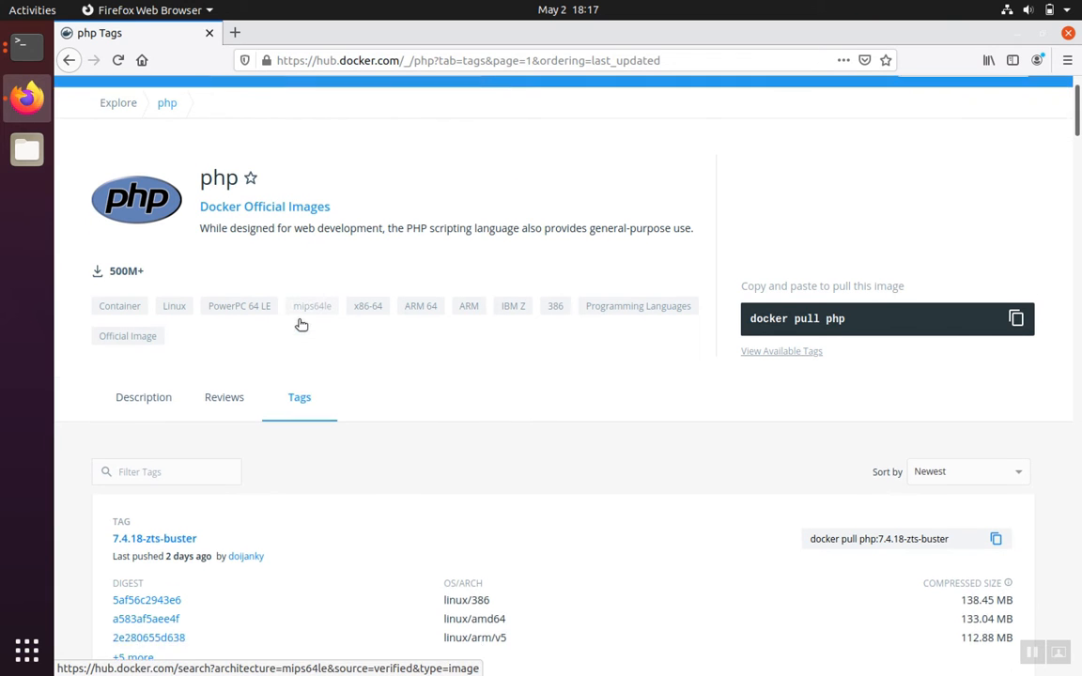
scroll(down, 3)
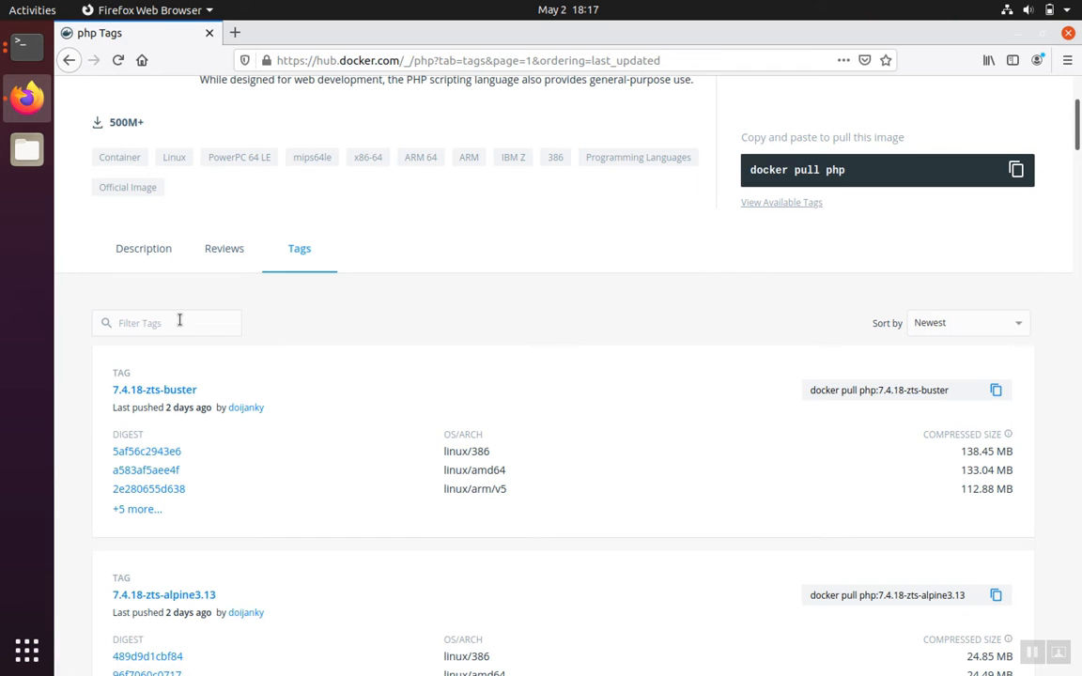
text(apache)
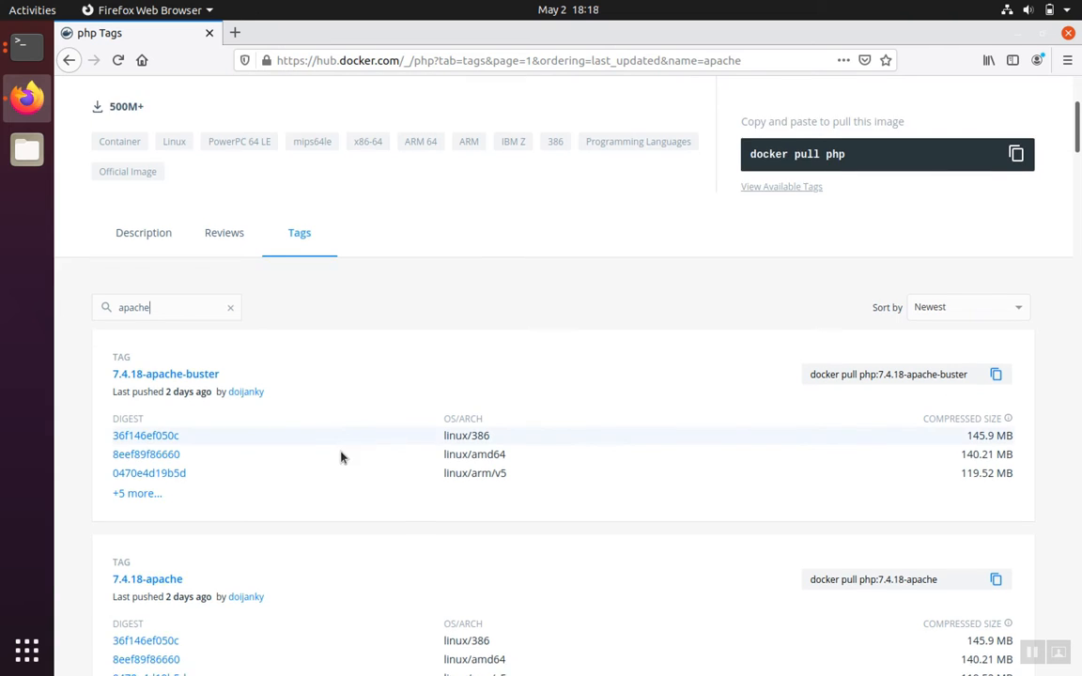
scroll(down, 3)
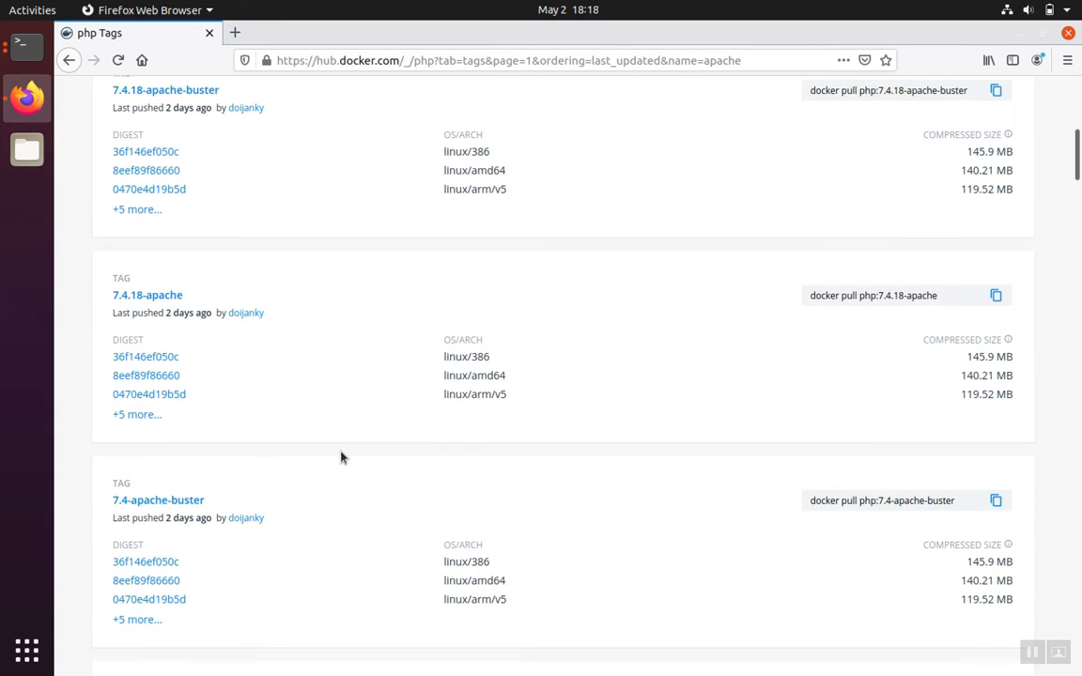
mouse_move(172, 321)
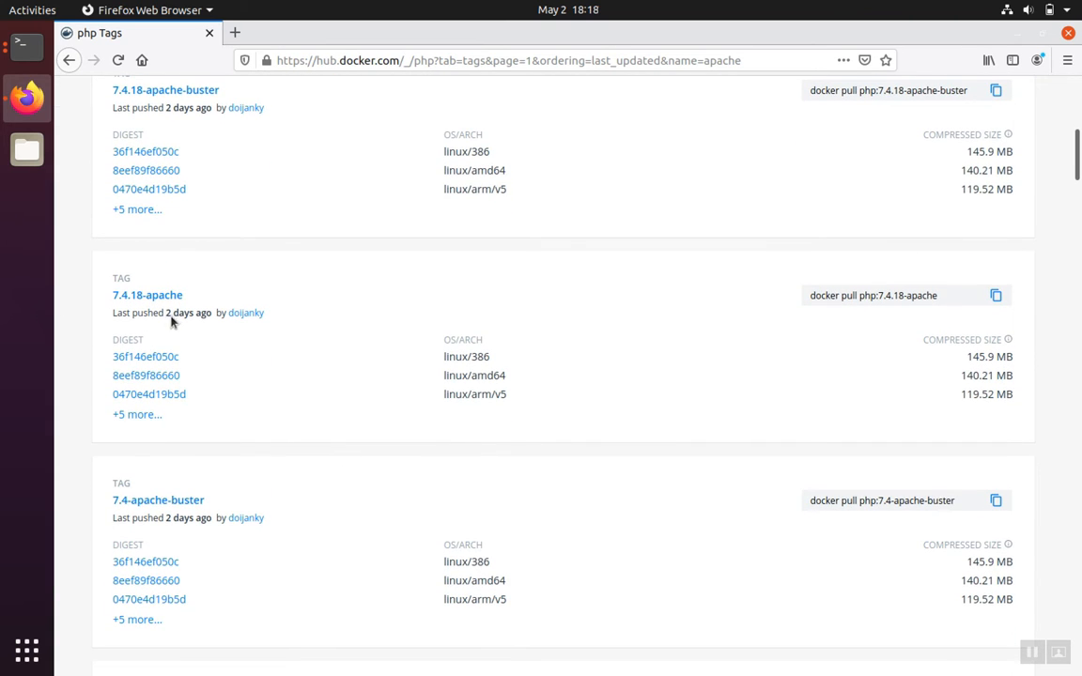
mouse_move(148, 295)
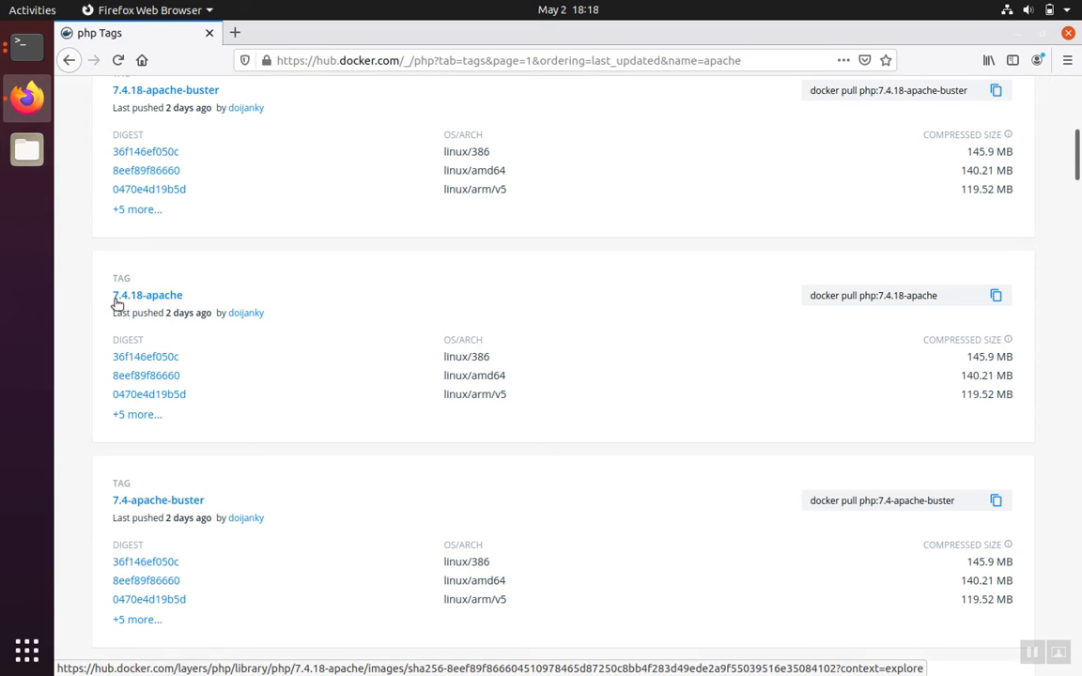
mouse_move(156, 300)
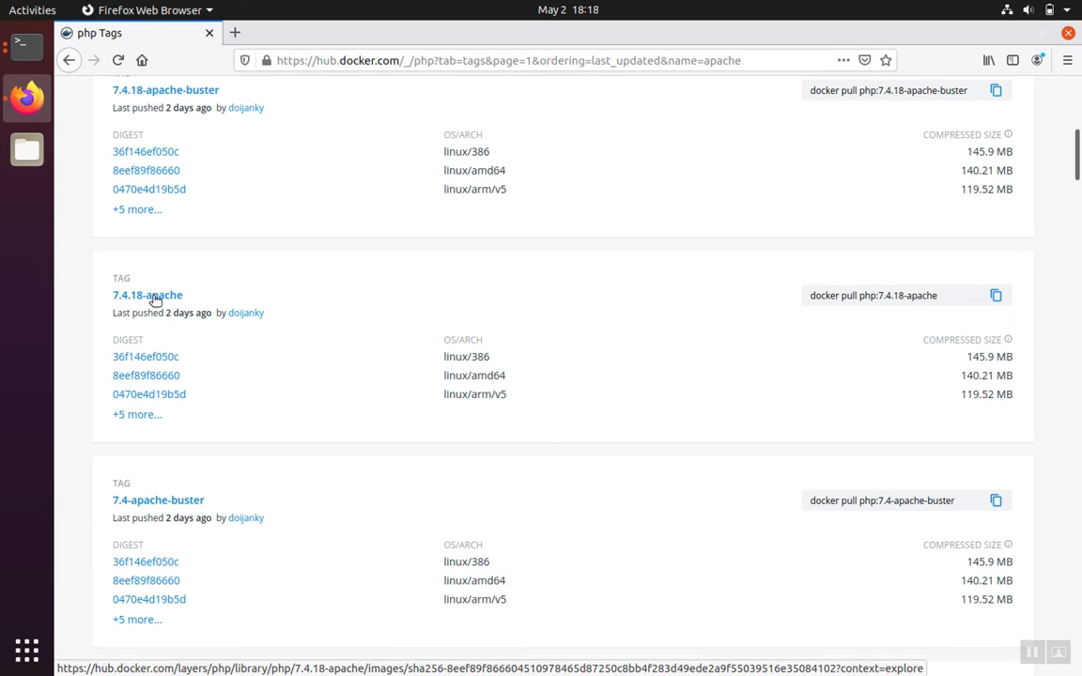
mouse_move(173, 300)
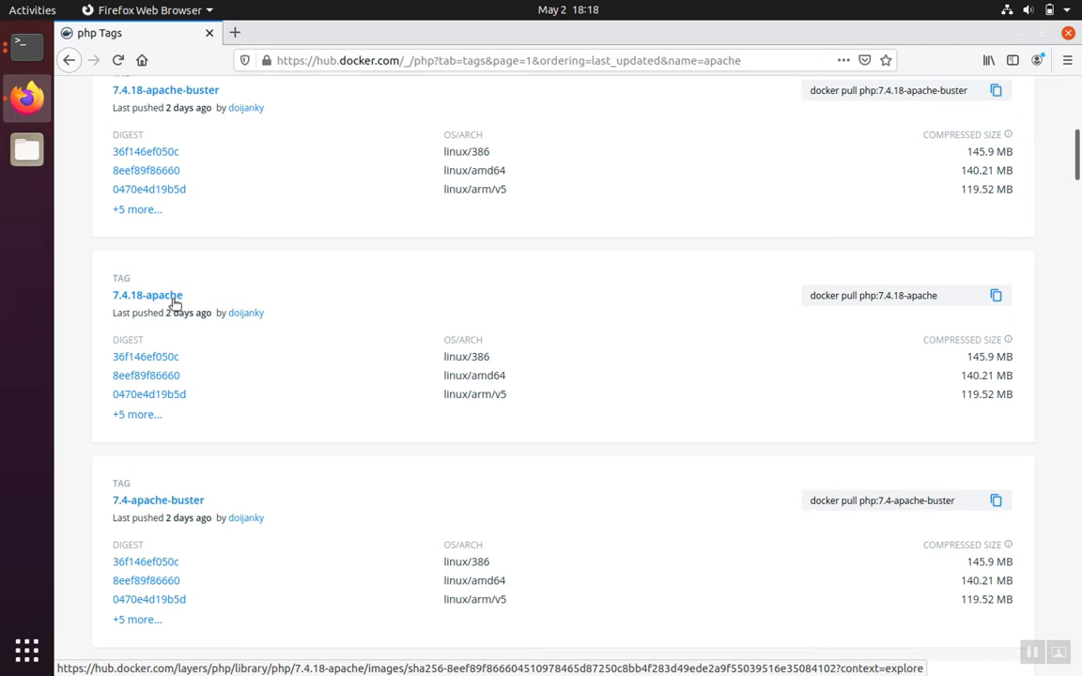
scroll(down, 3)
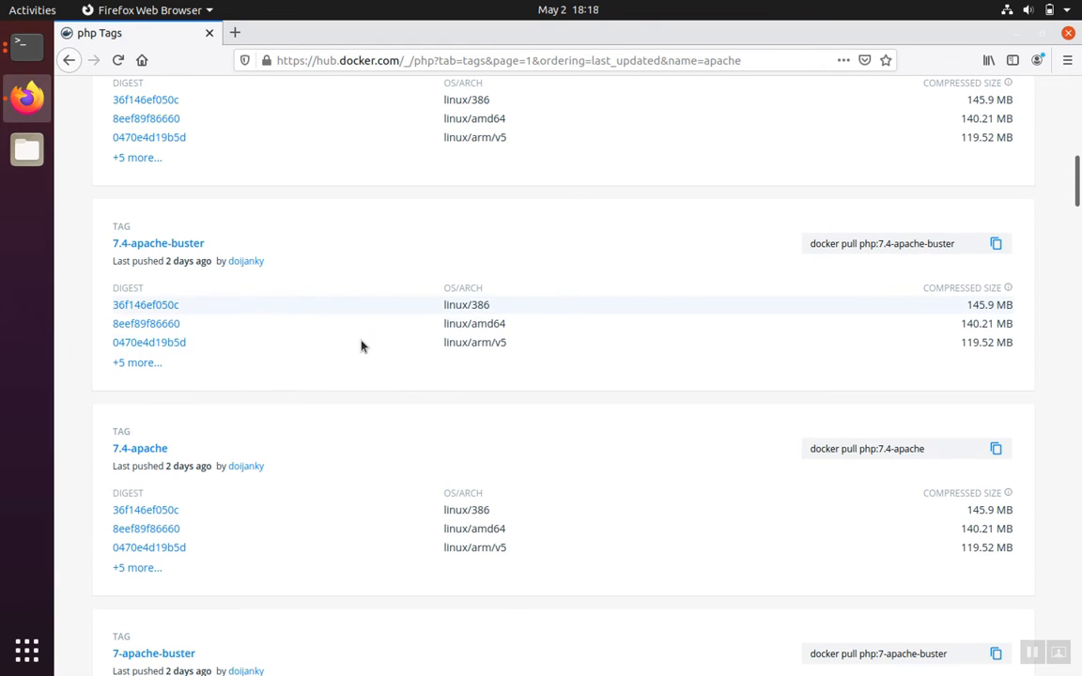
mouse_move(319, 463)
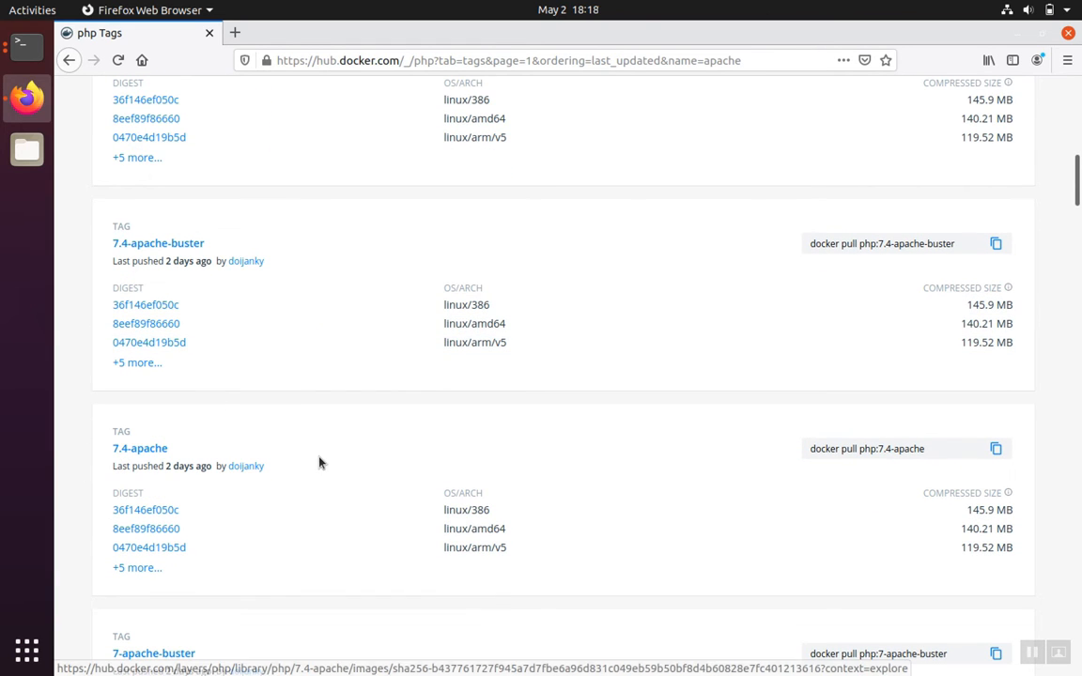
scroll(down, 3)
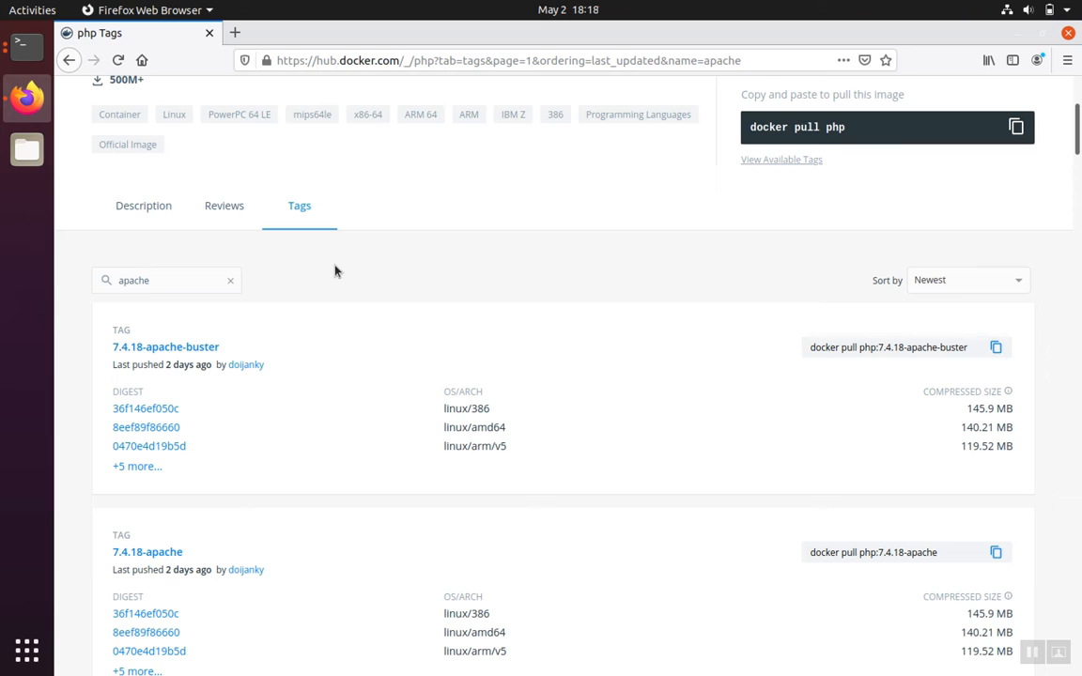
mouse_move(293, 346)
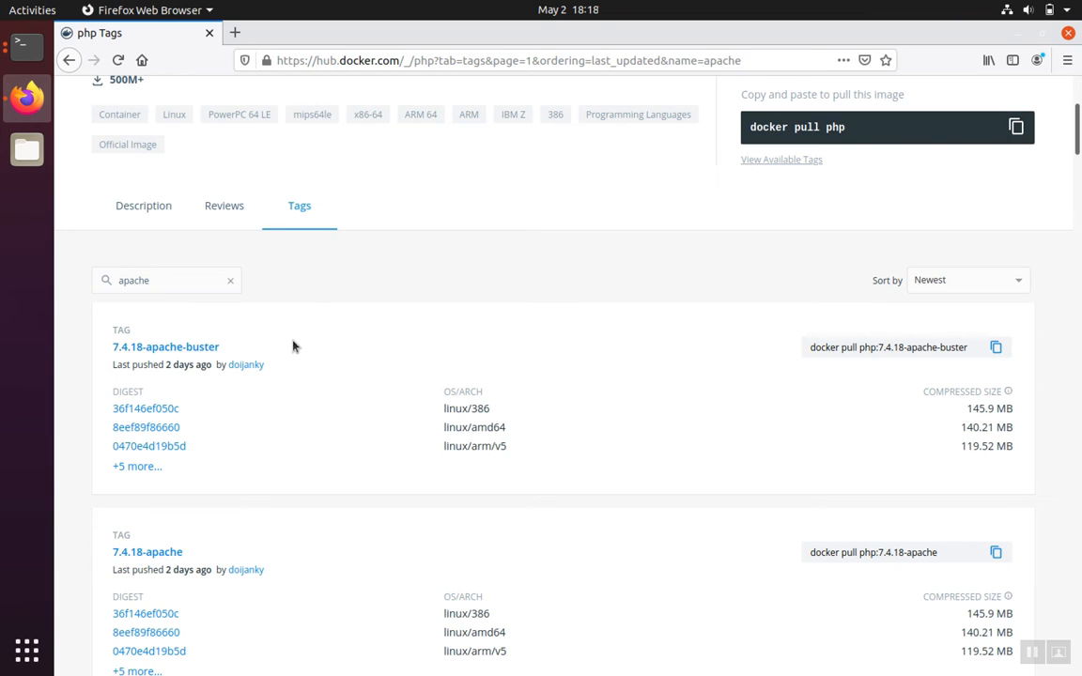
mouse_move(361, 289)
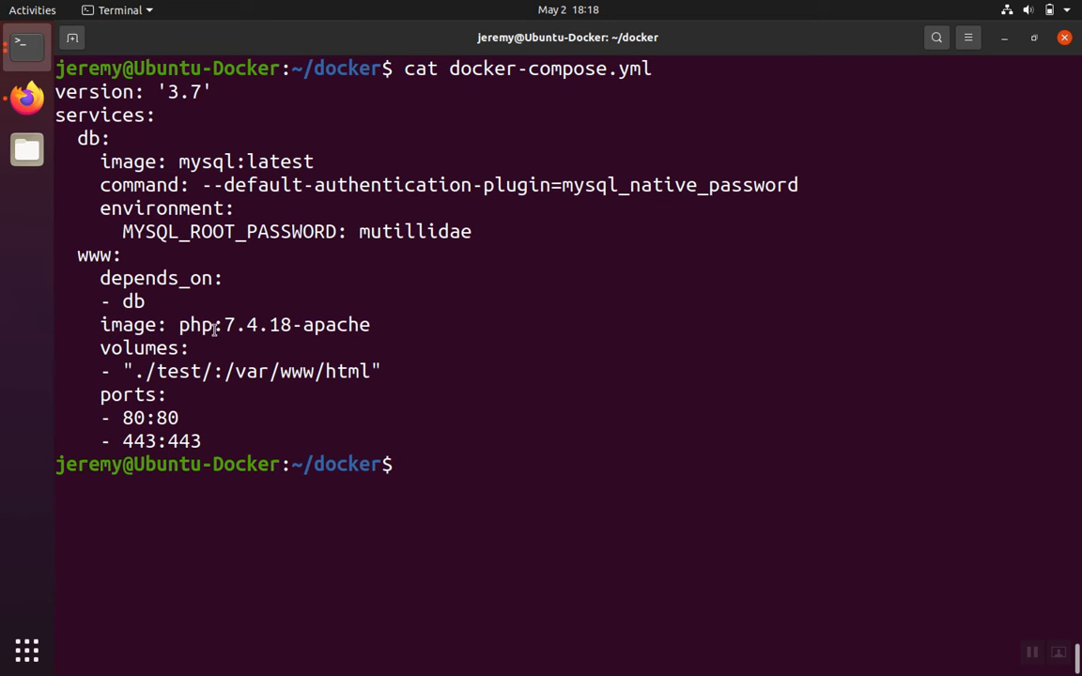
Select the 7.4.18-apache tag on the www service's image: php line
double_click(296, 324)
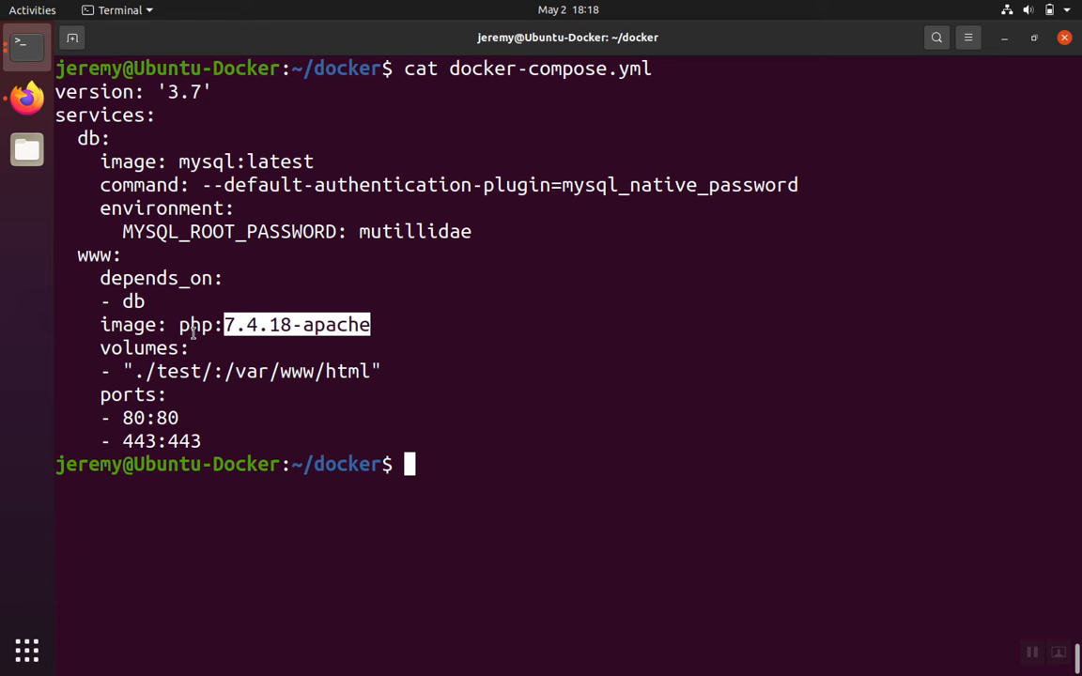
mouse_move(192, 161)
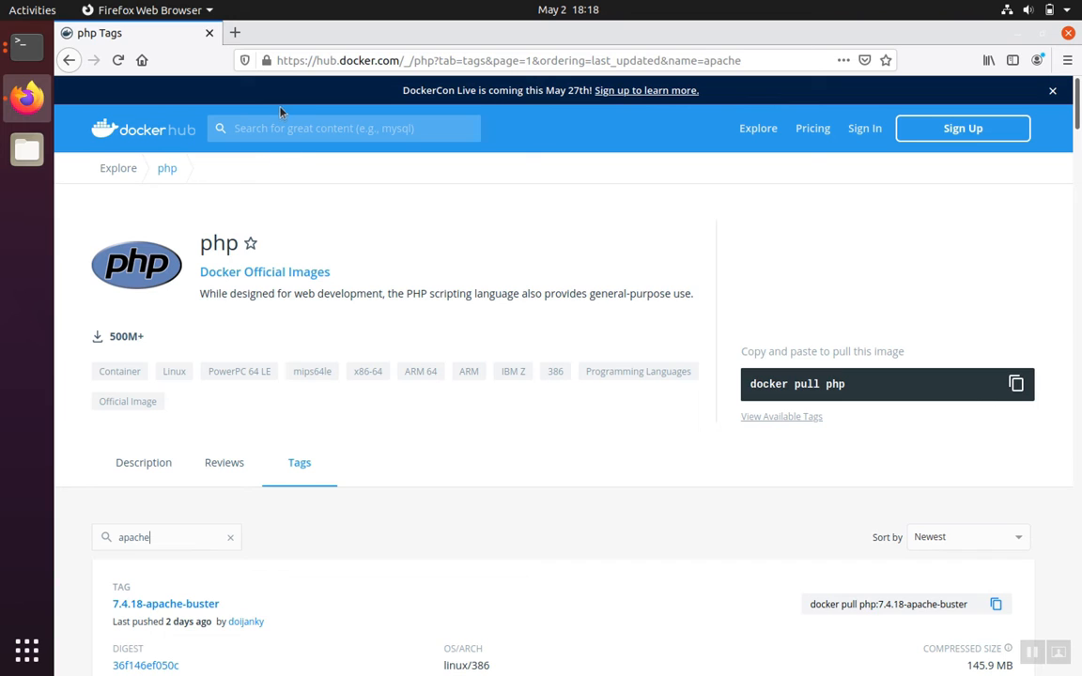
Search Docker Hub for mysql, open the official image and scroll to its supported tags (8.0.24, latest)
text(m)
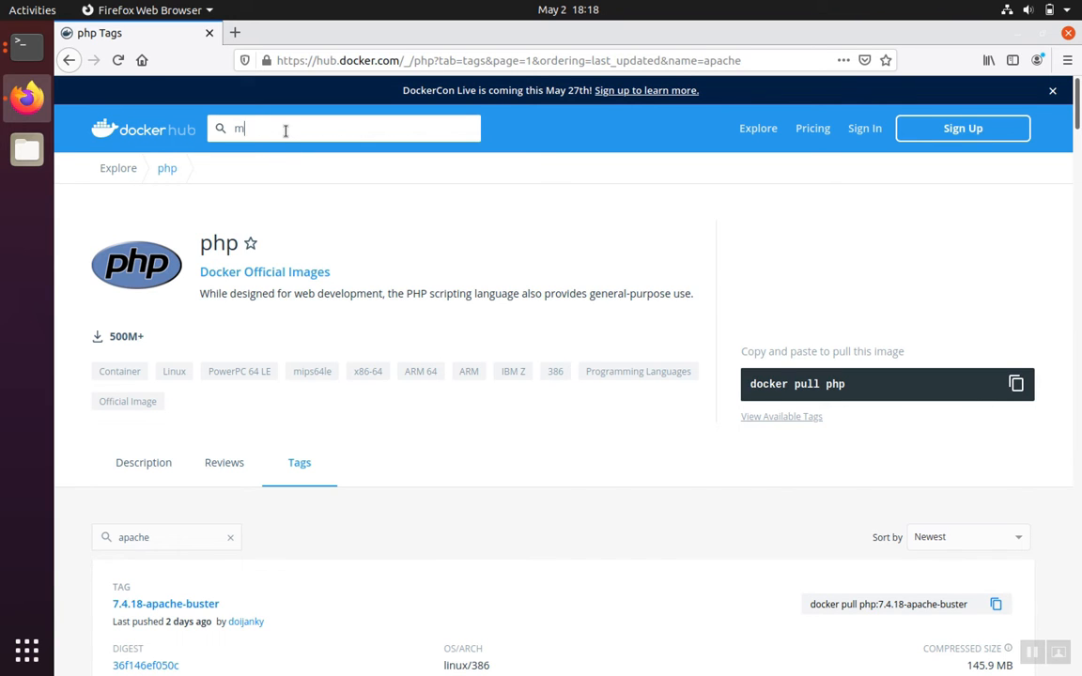
text(ysql)
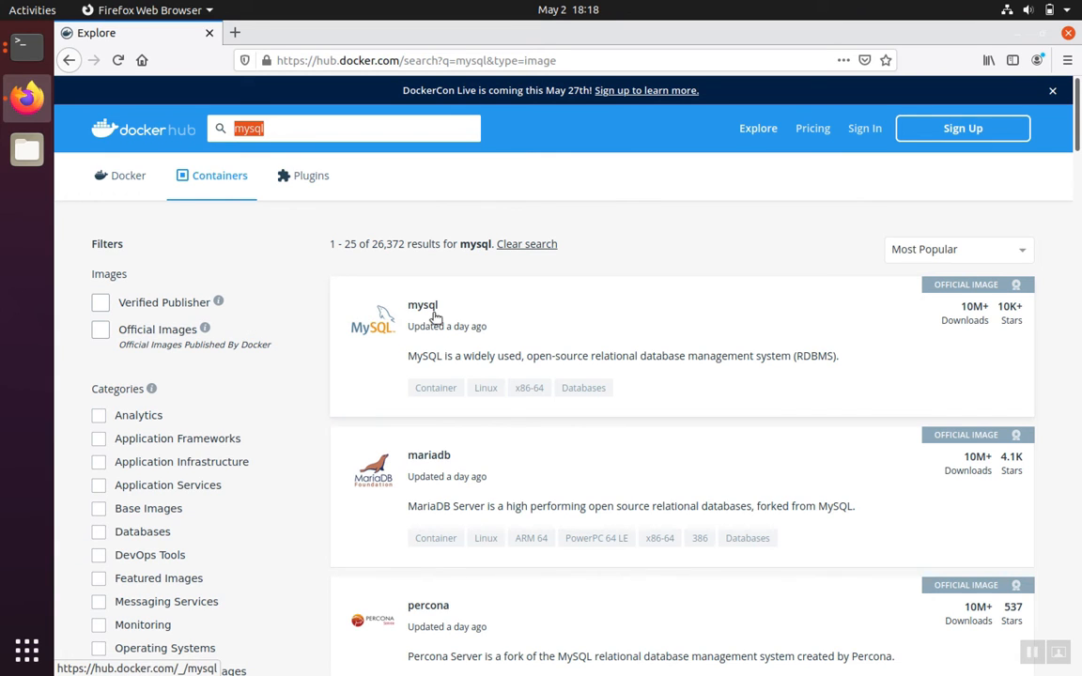
mouse_move(428, 454)
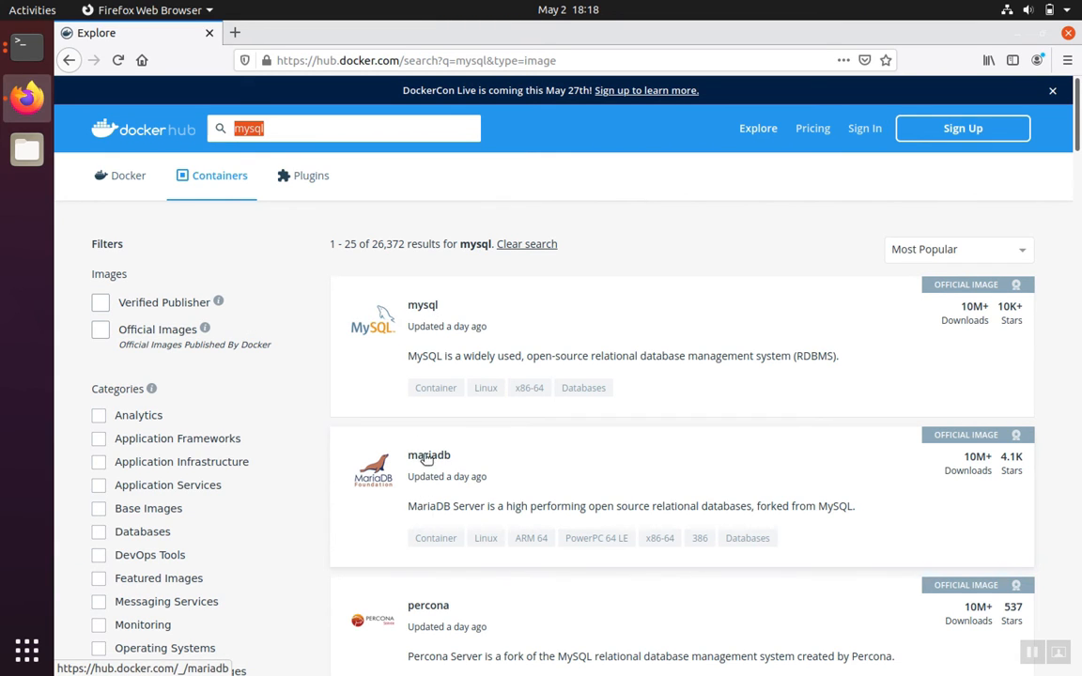
click(422, 305)
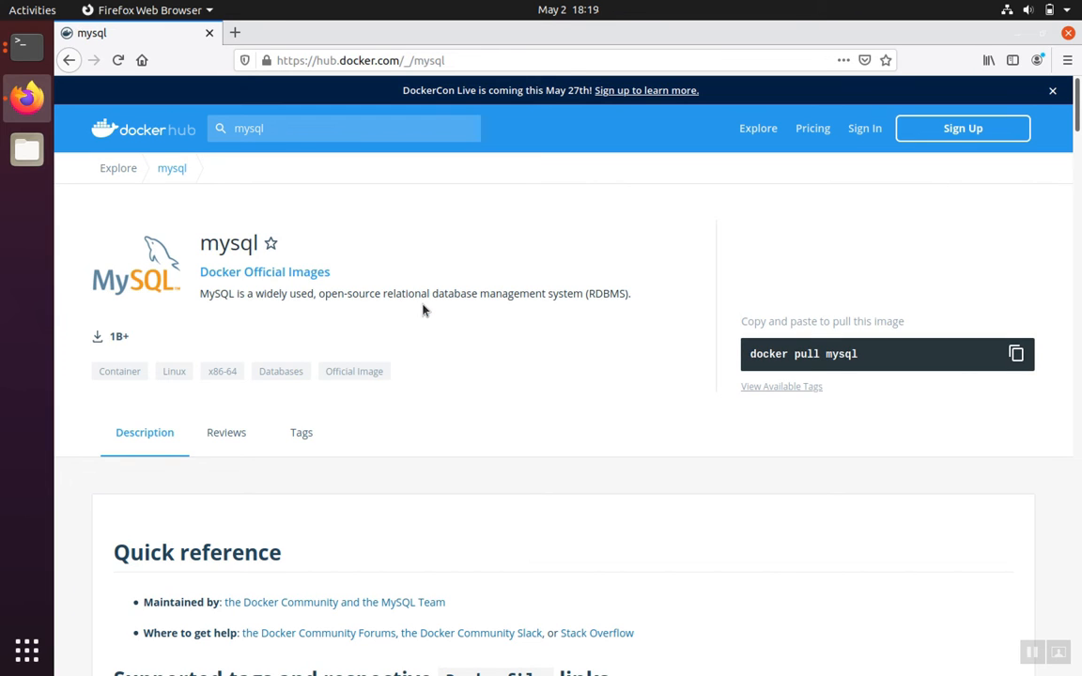
scroll(down, 3)
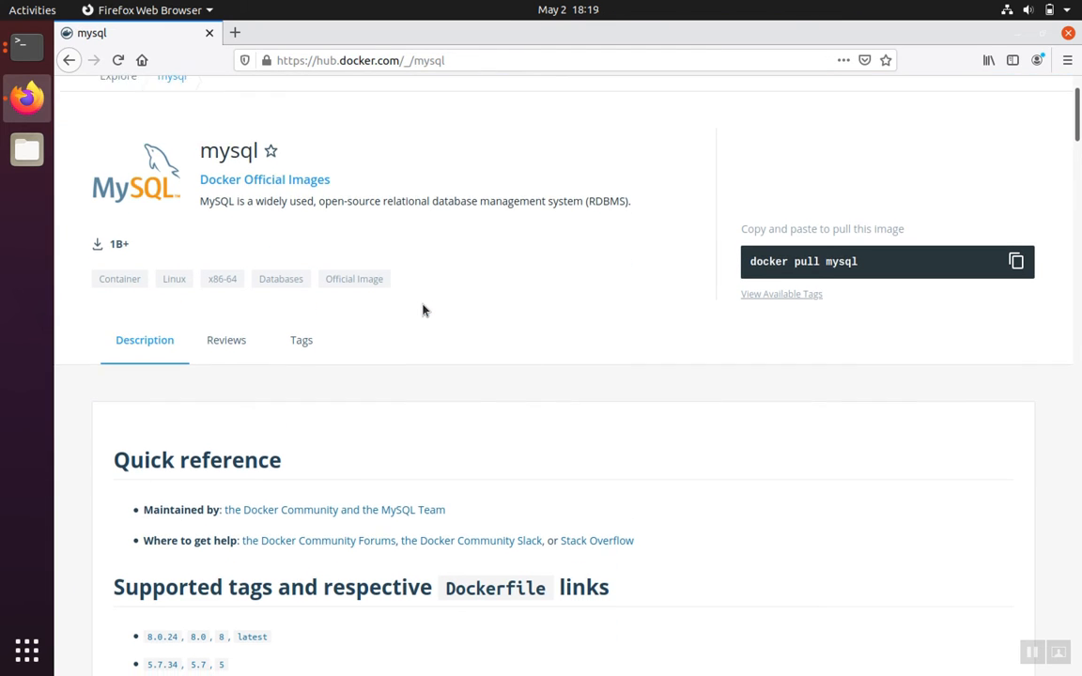
scroll(down, 3)
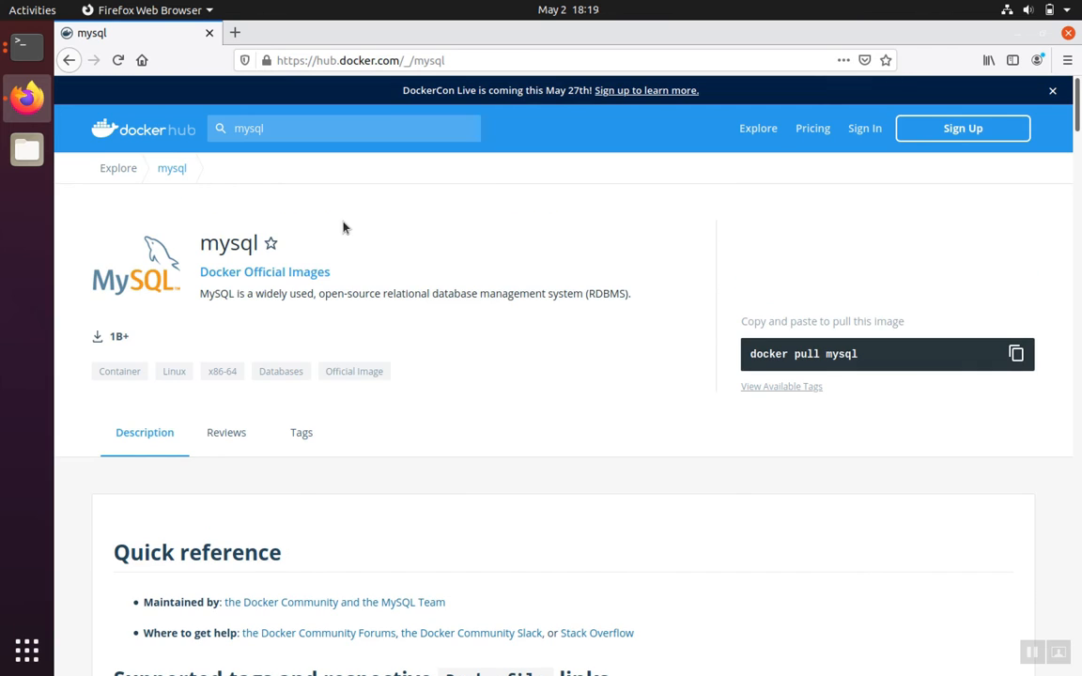
scroll(down, 3)
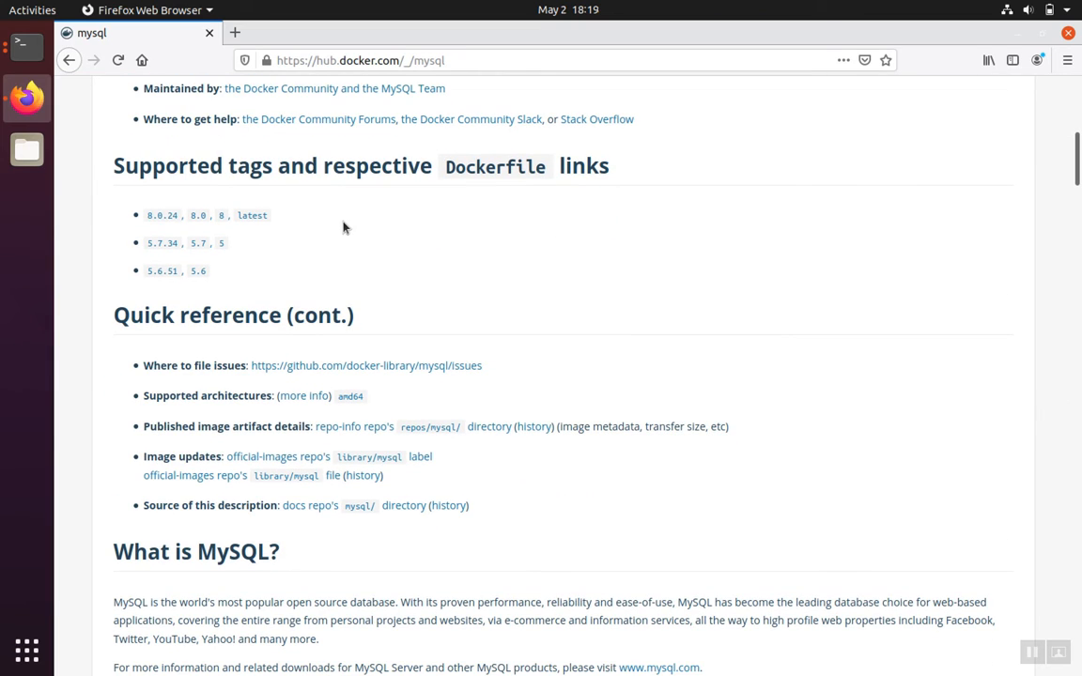
mouse_move(282, 227)
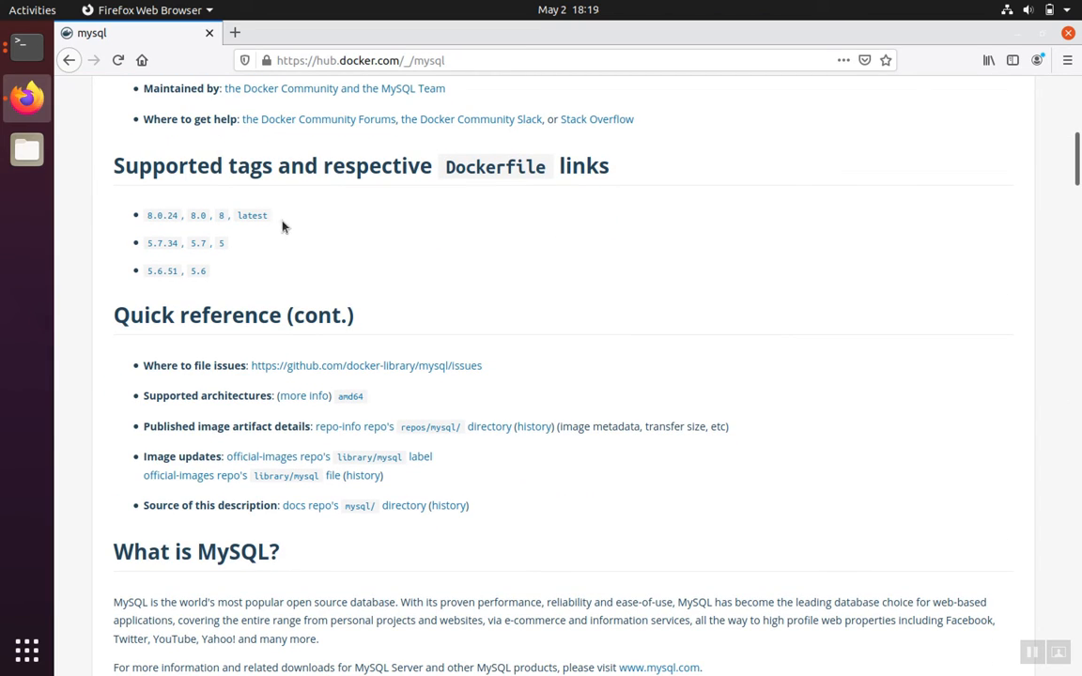
mouse_move(158, 228)
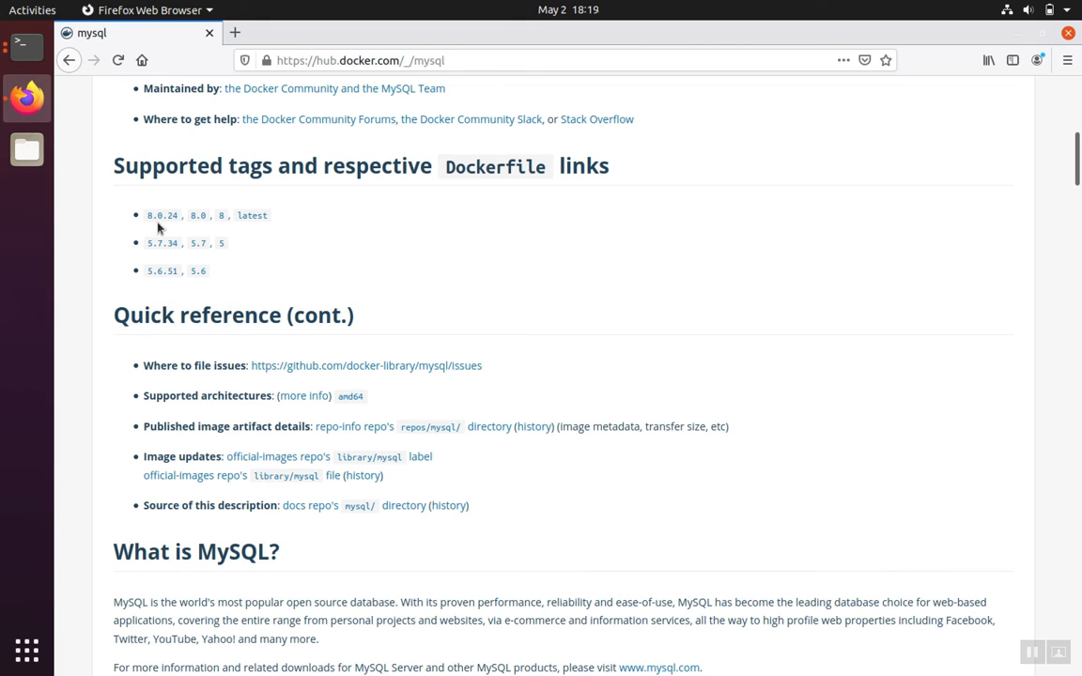
mouse_move(198, 244)
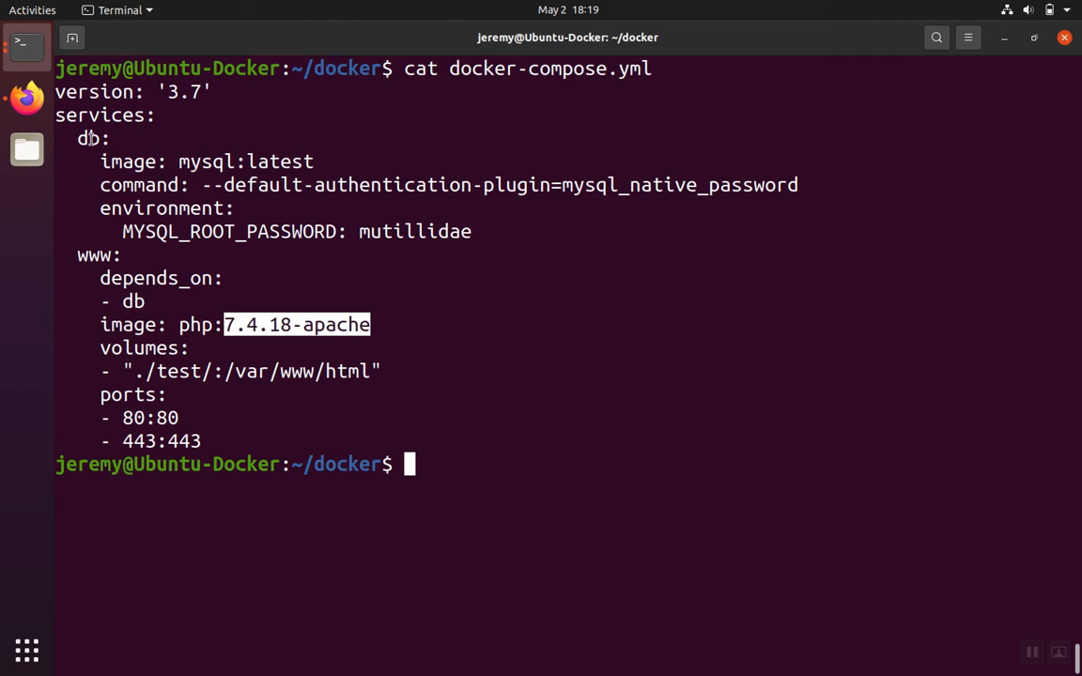
mouse_move(212, 357)
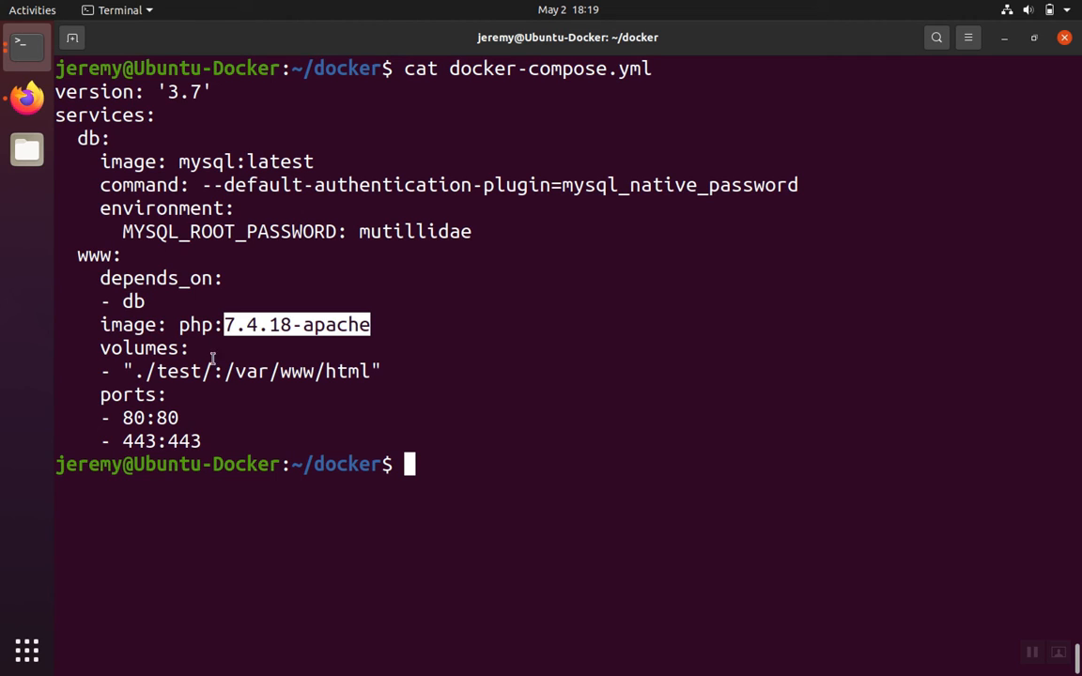
mouse_move(173, 410)
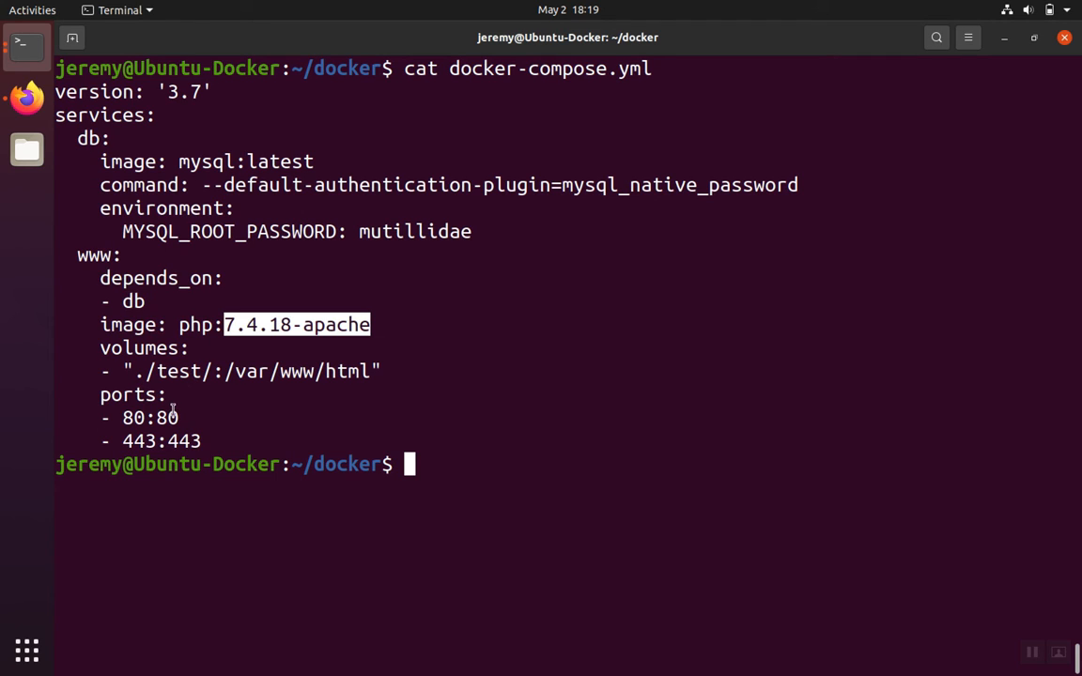
mouse_move(457, 232)
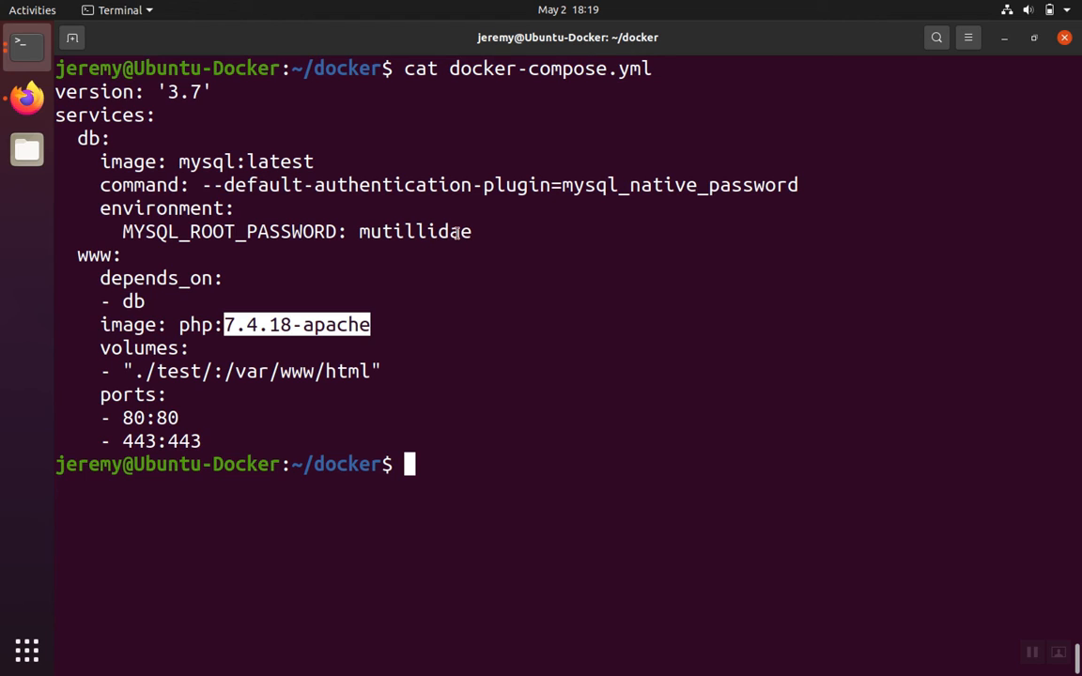
mouse_move(648, 315)
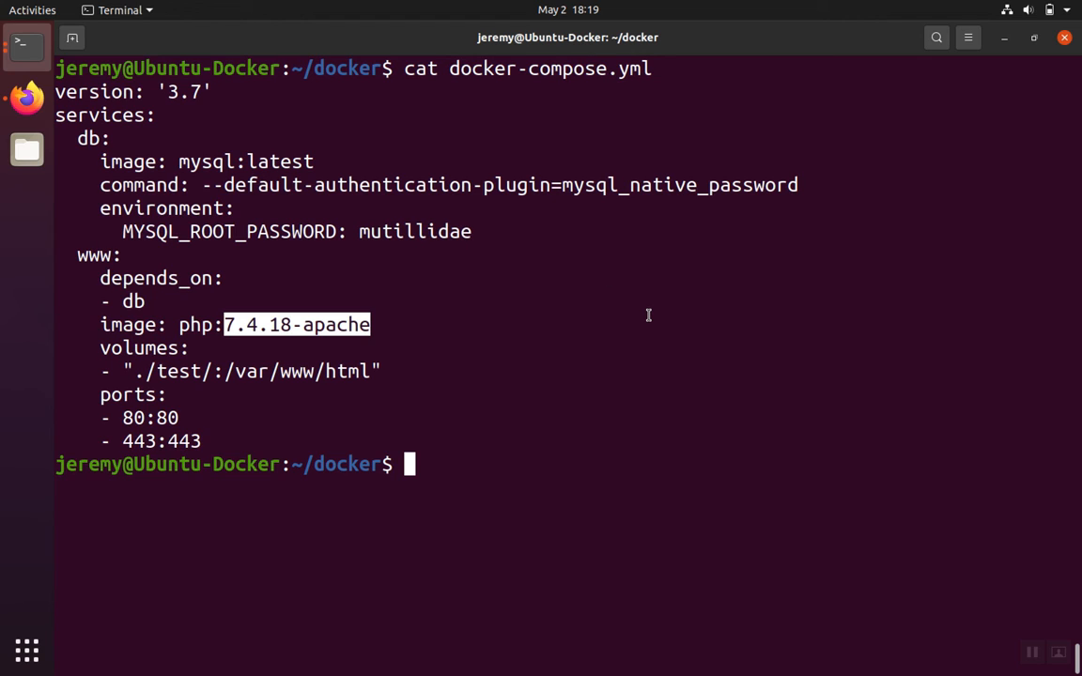
mouse_move(197, 372)
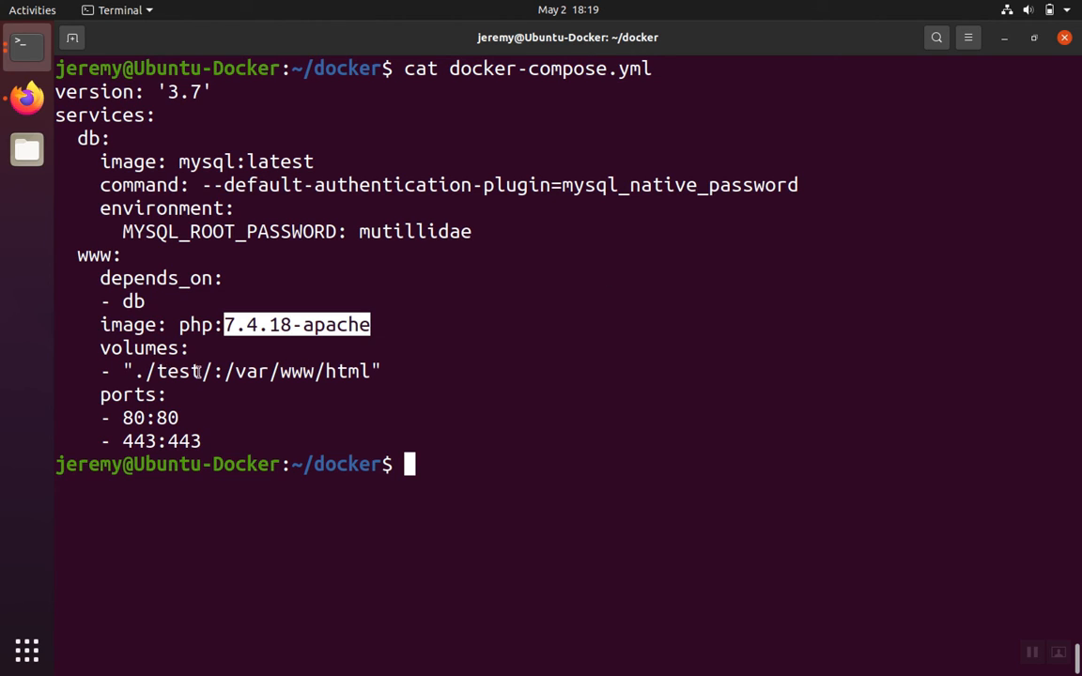
mouse_move(529, 362)
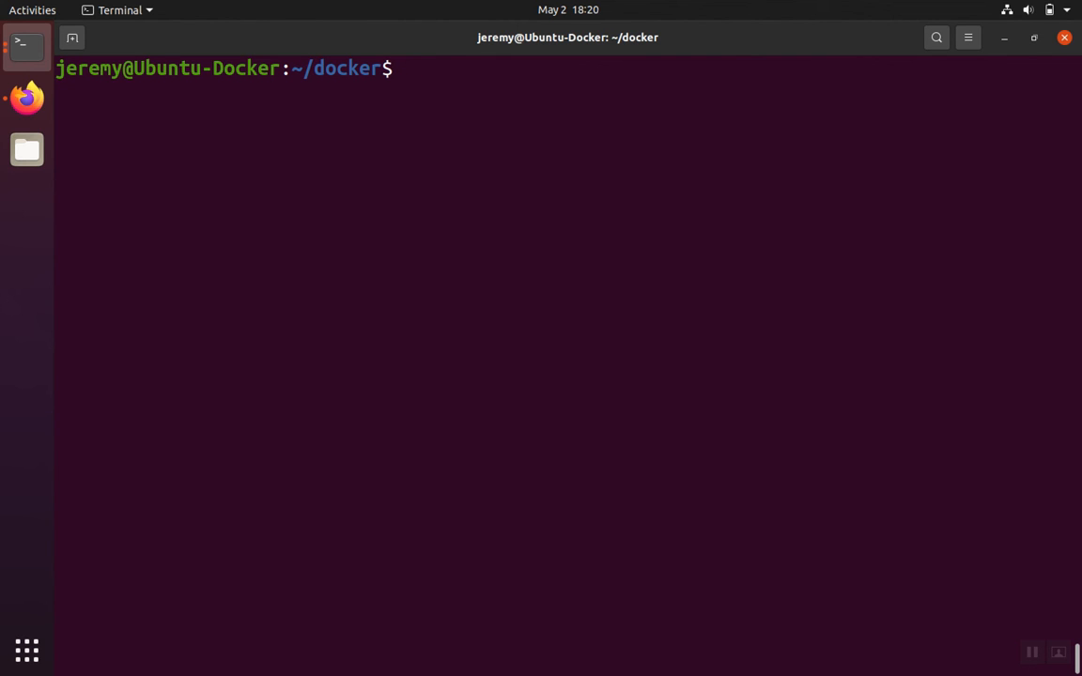
Run docker-compose up to launch the db and www containers and stream their startup logs
text(cat docker-compose.yml)
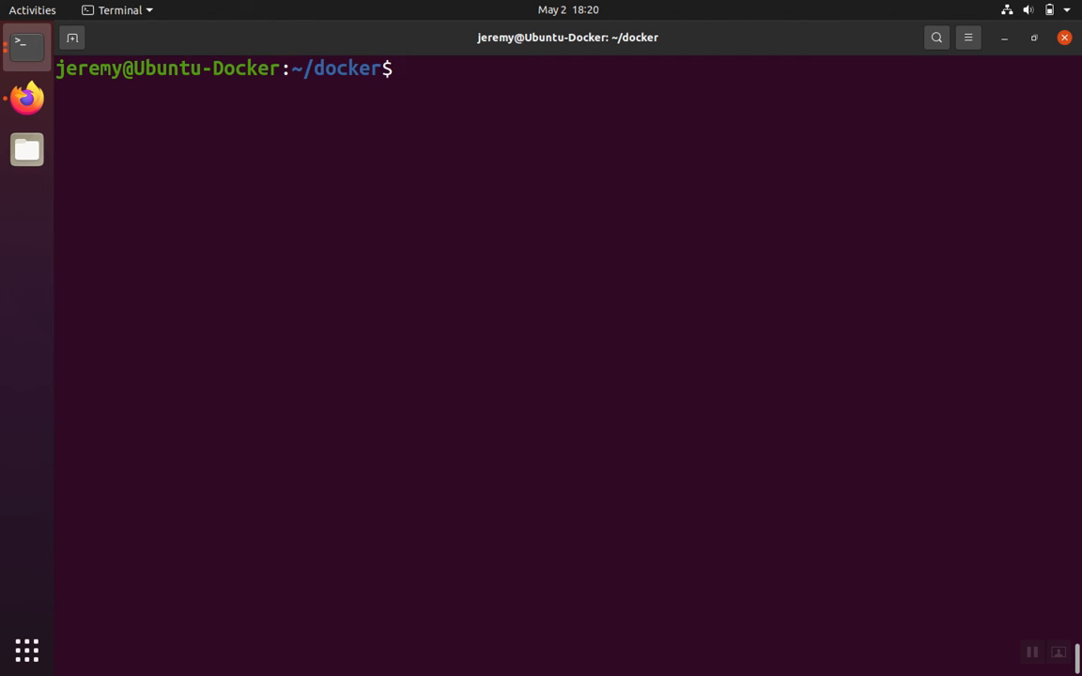
text(docker-compose u)
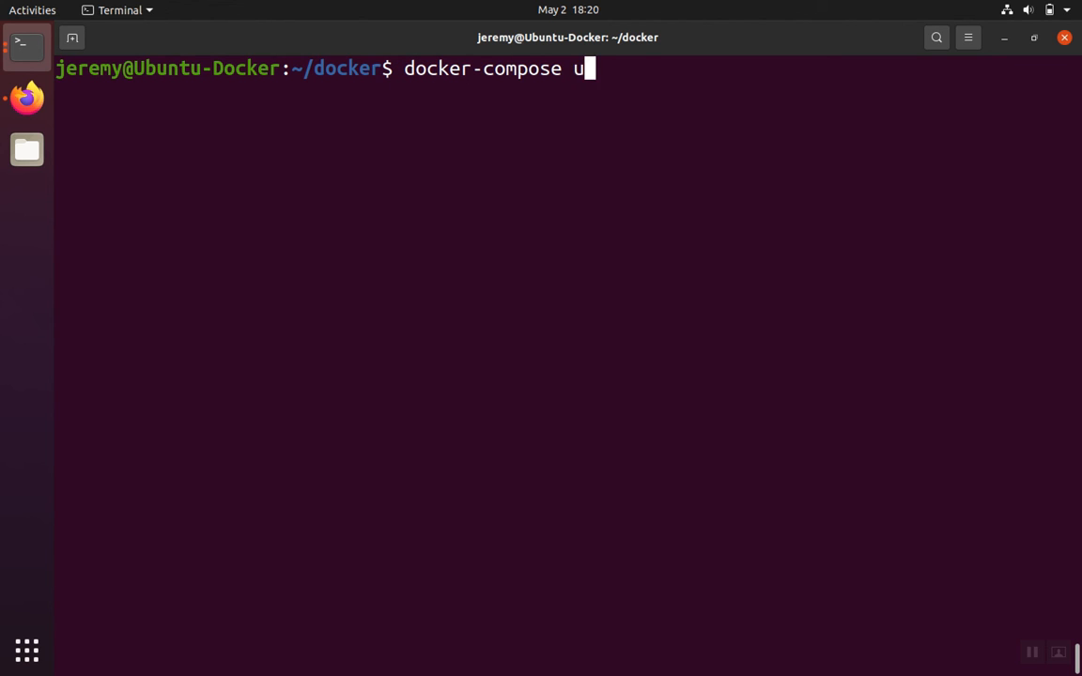
text(p)
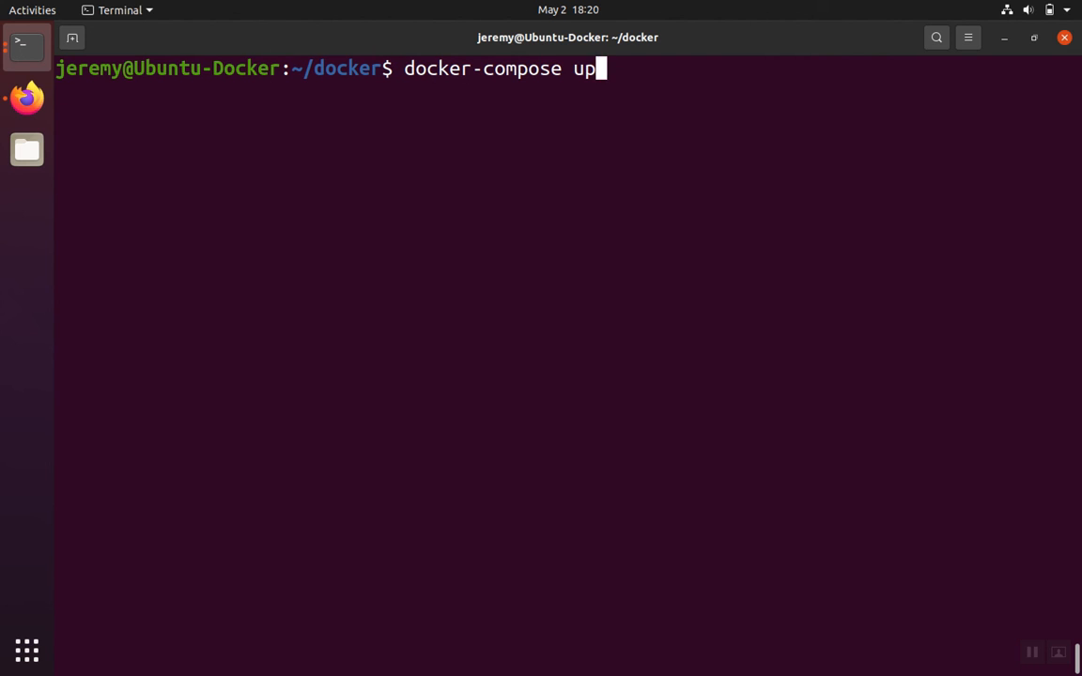
key(Return)
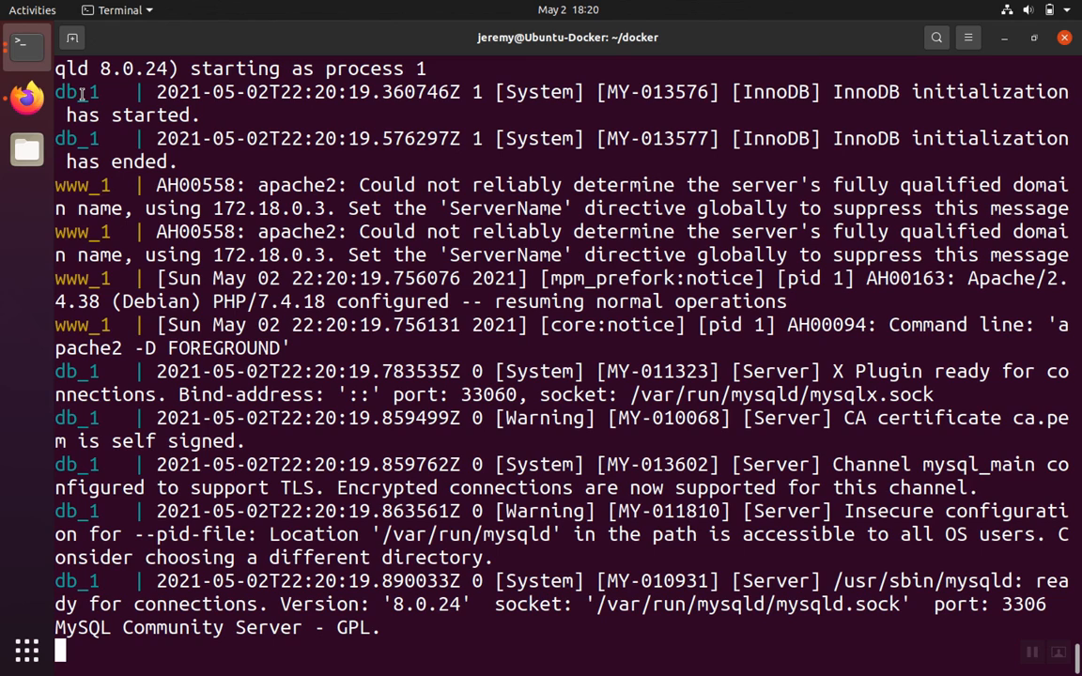
mouse_move(83, 197)
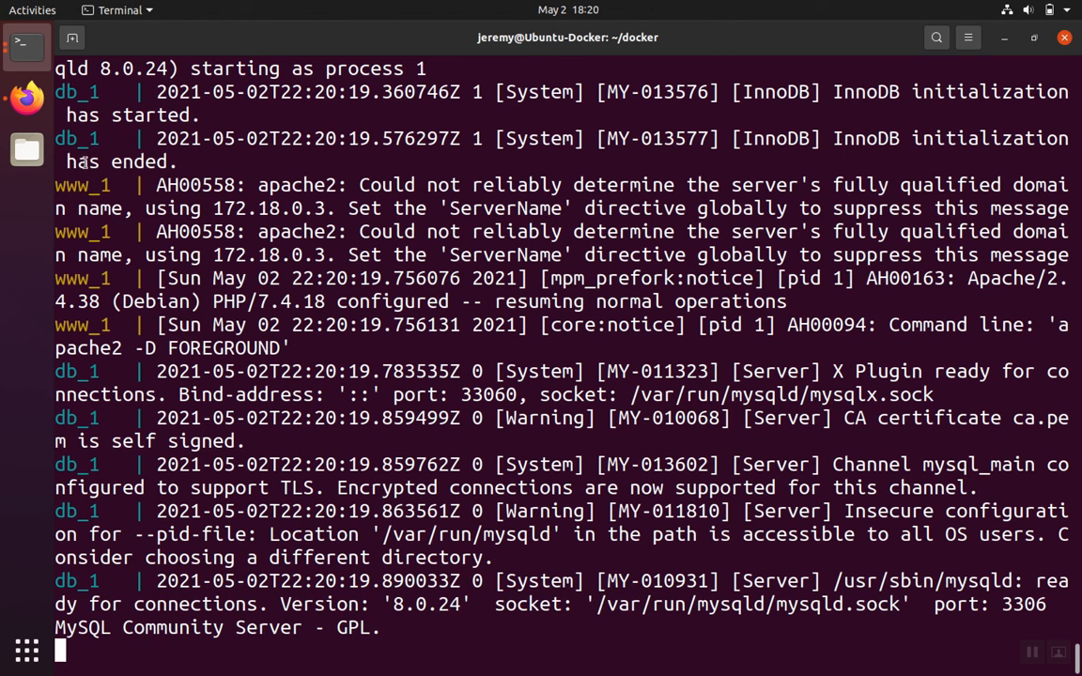
mouse_move(26, 97)
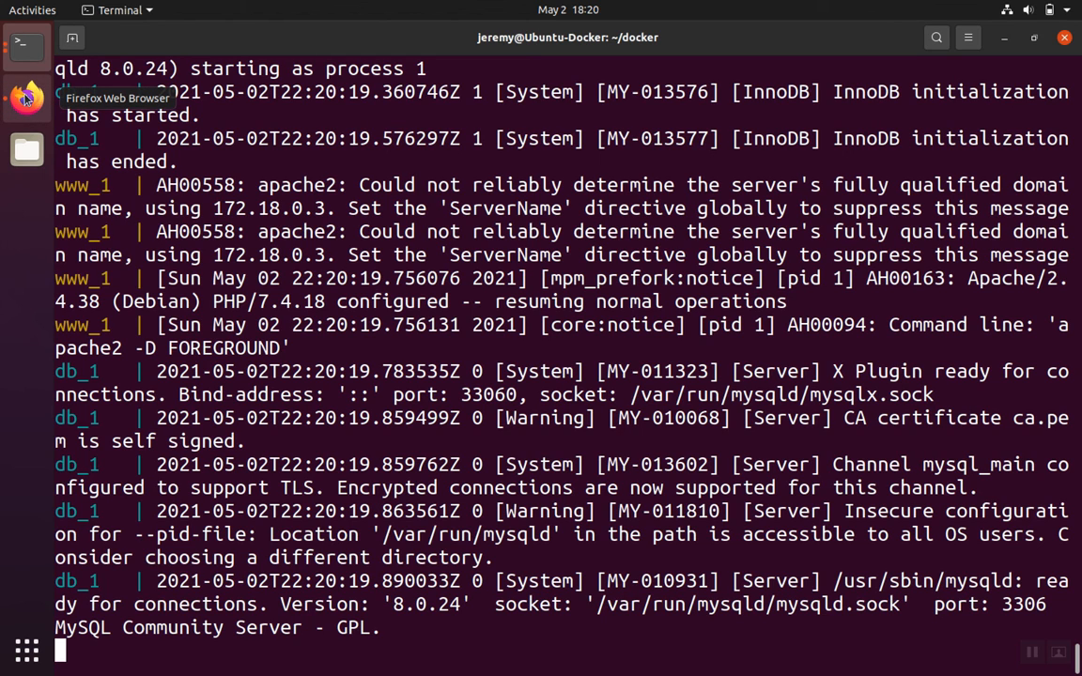
Visit localhost in Firefox and scroll through the PHP 7.4.18 phpinfo page served by Apache
click(27, 97)
text(l)
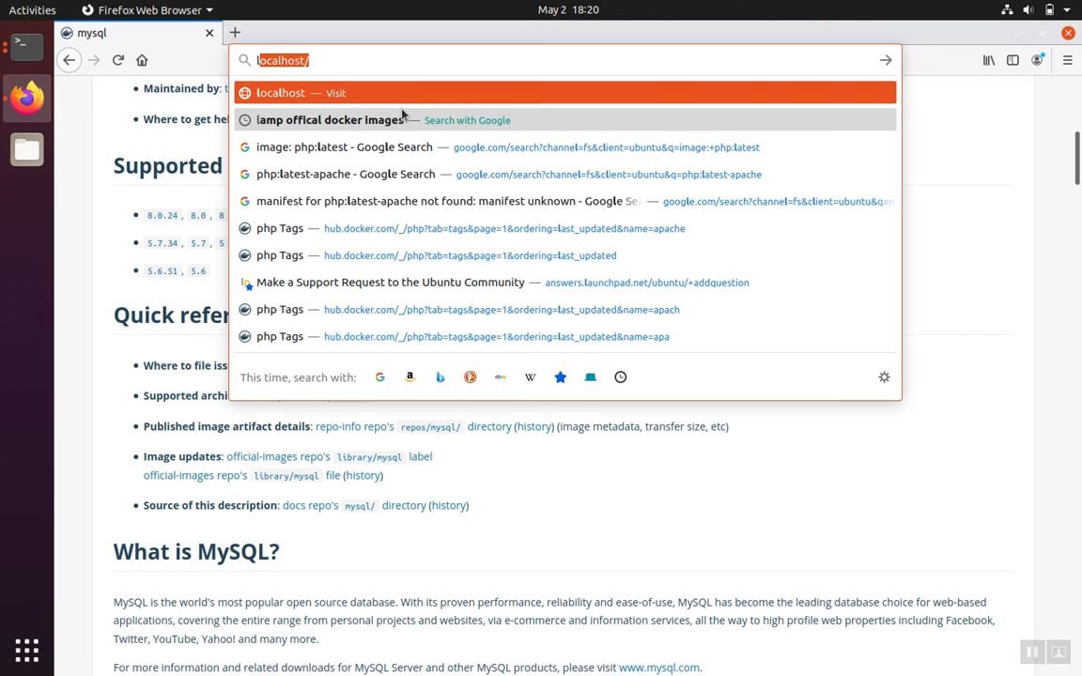
click(310, 60)
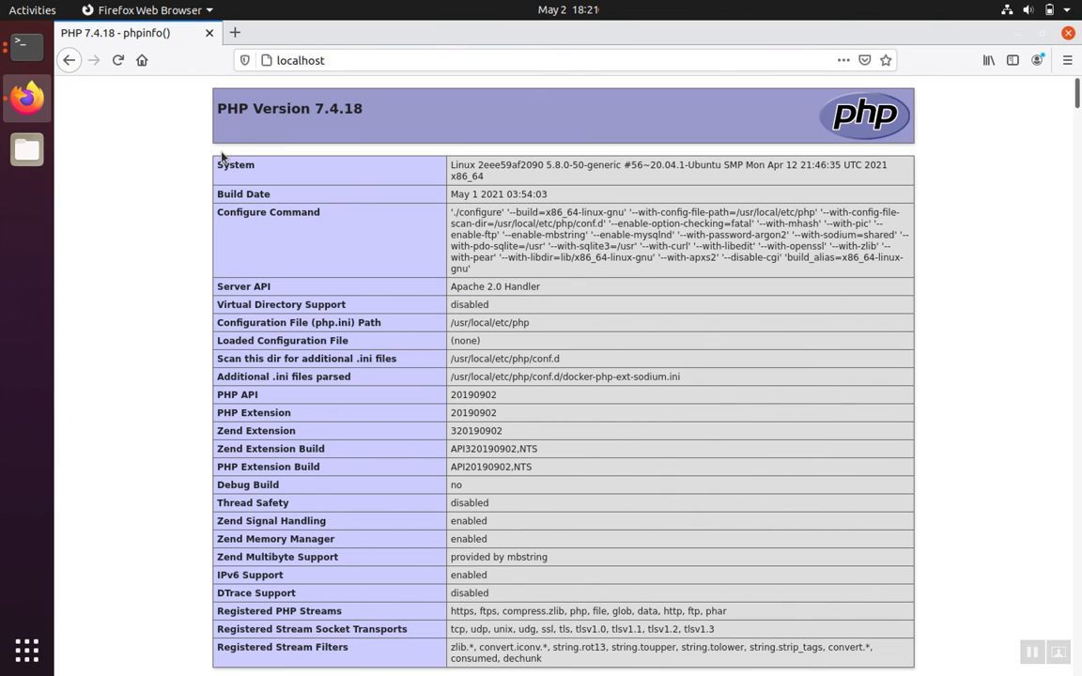
mouse_move(224, 158)
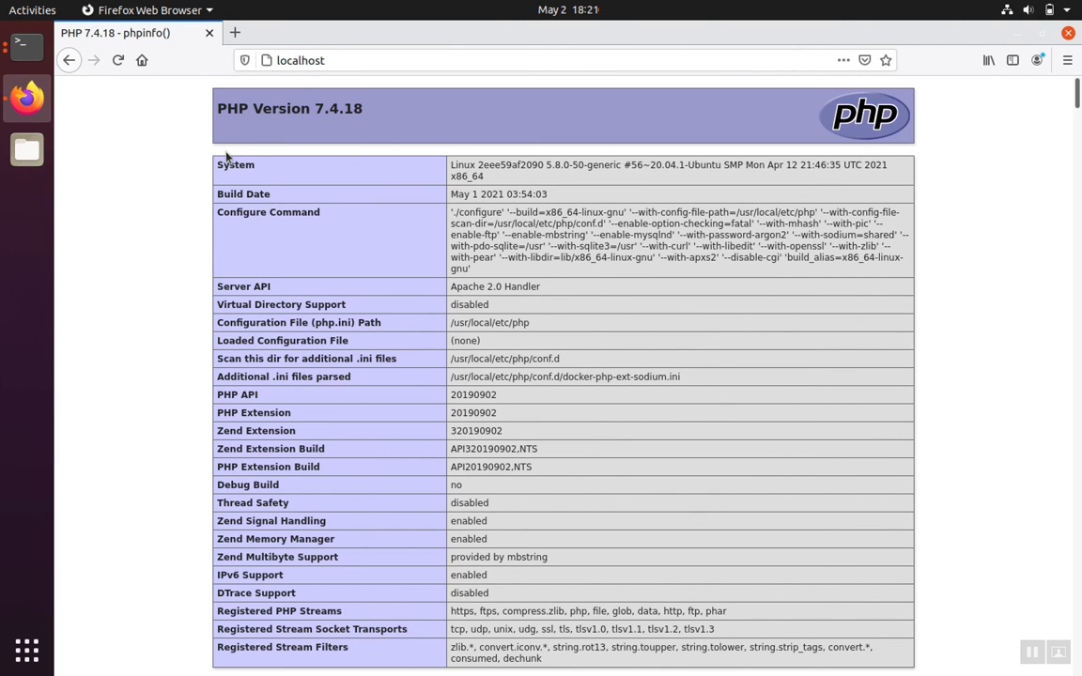
mouse_move(527, 191)
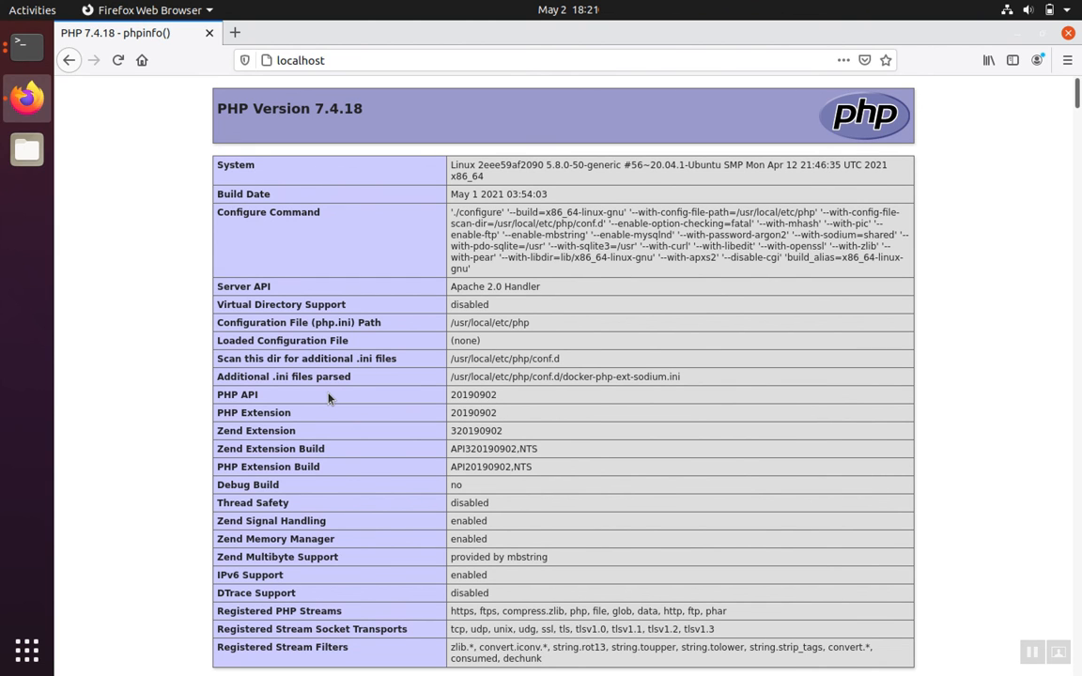
scroll(down, 3)
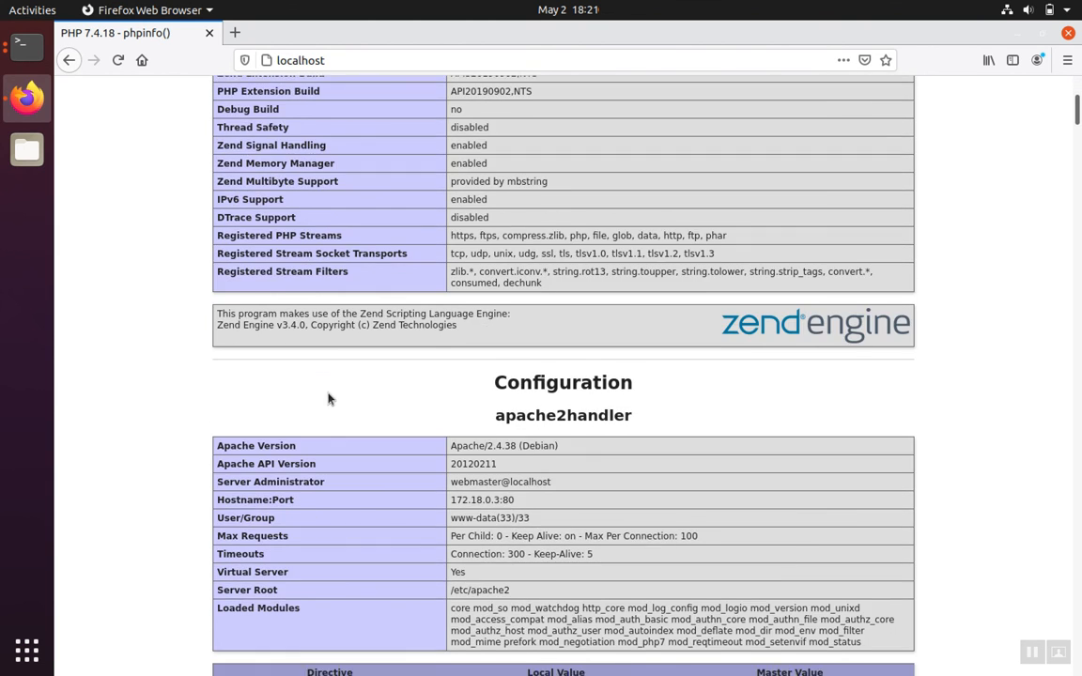
scroll(down, 3)
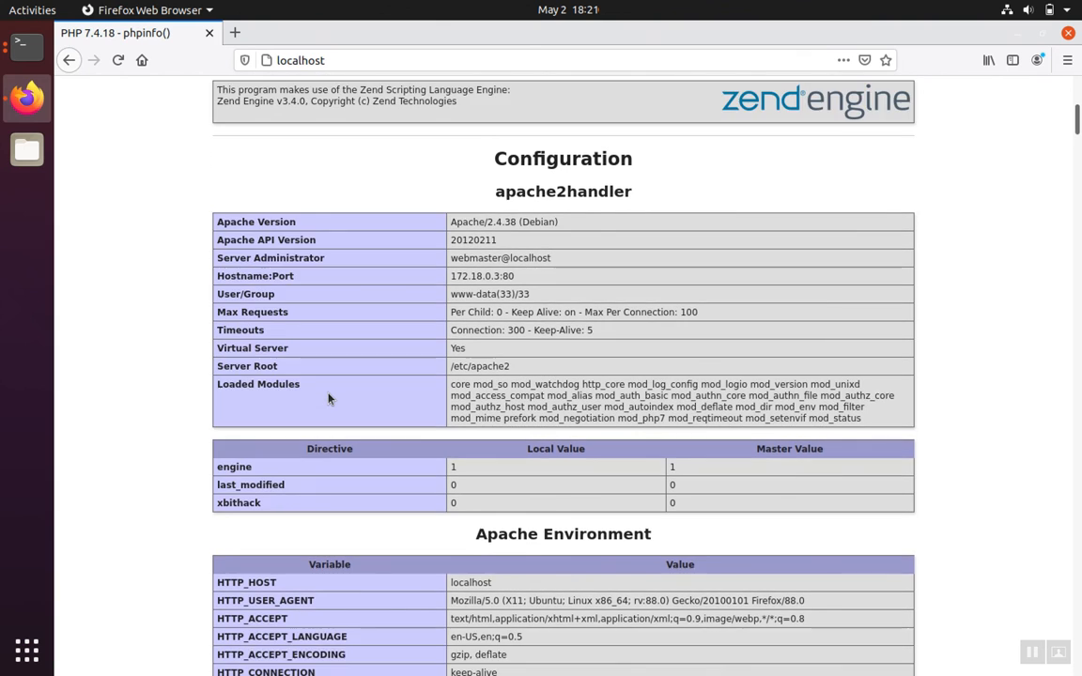
scroll(down, 3)
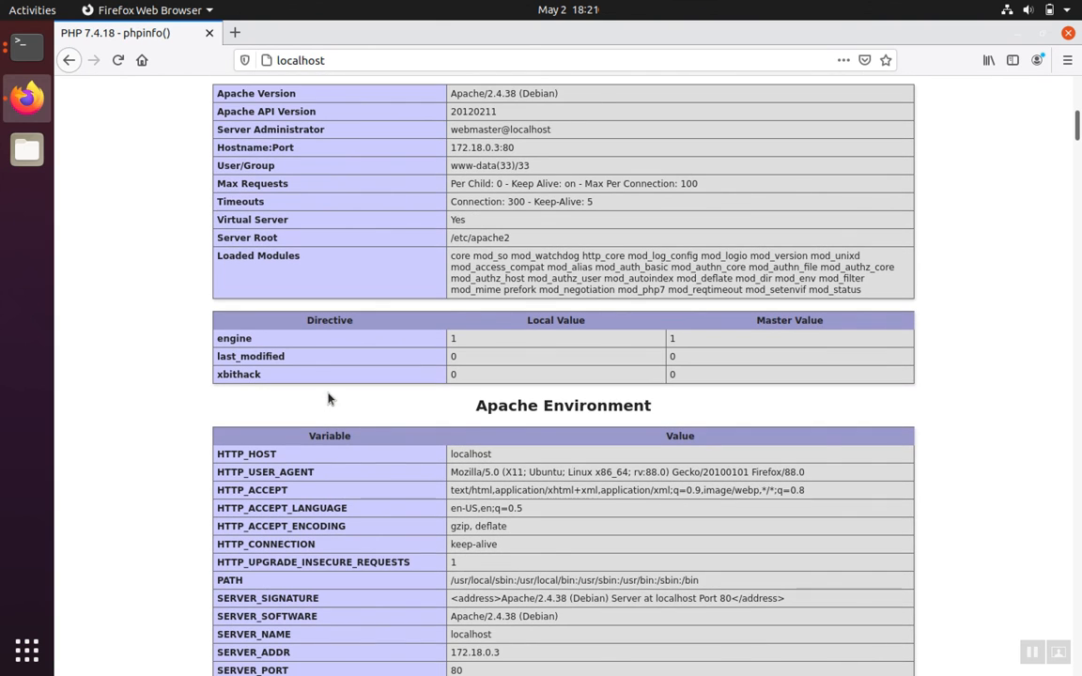
scroll(down, 3)
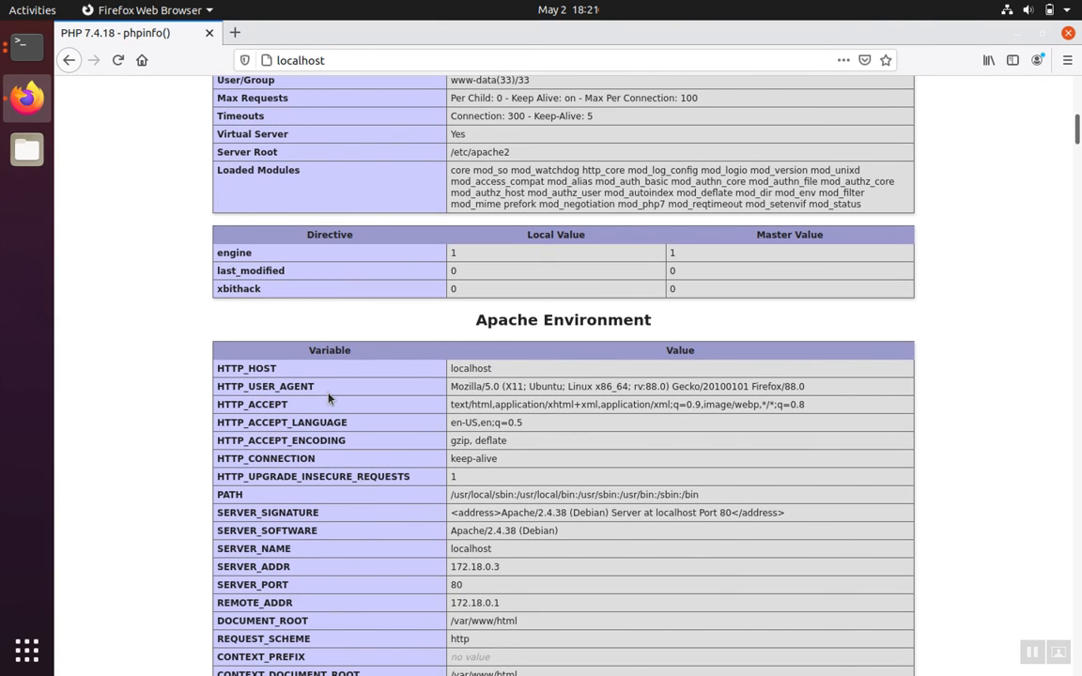